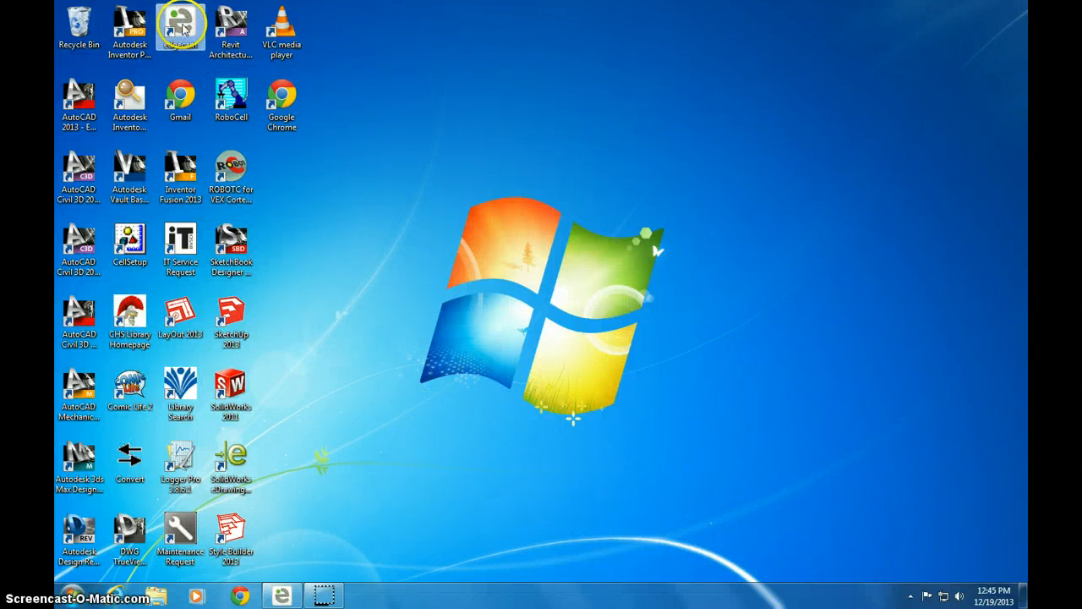
Launch Edgecam from its desktop shortcut to get an empty new part
double_click(180, 27)
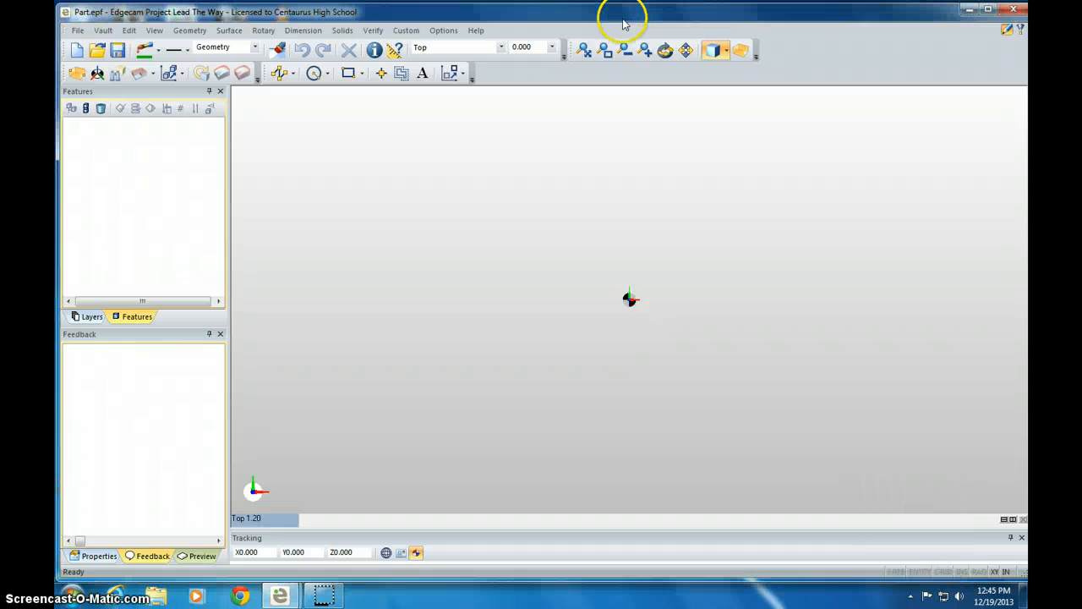
mouse_move(325, 135)
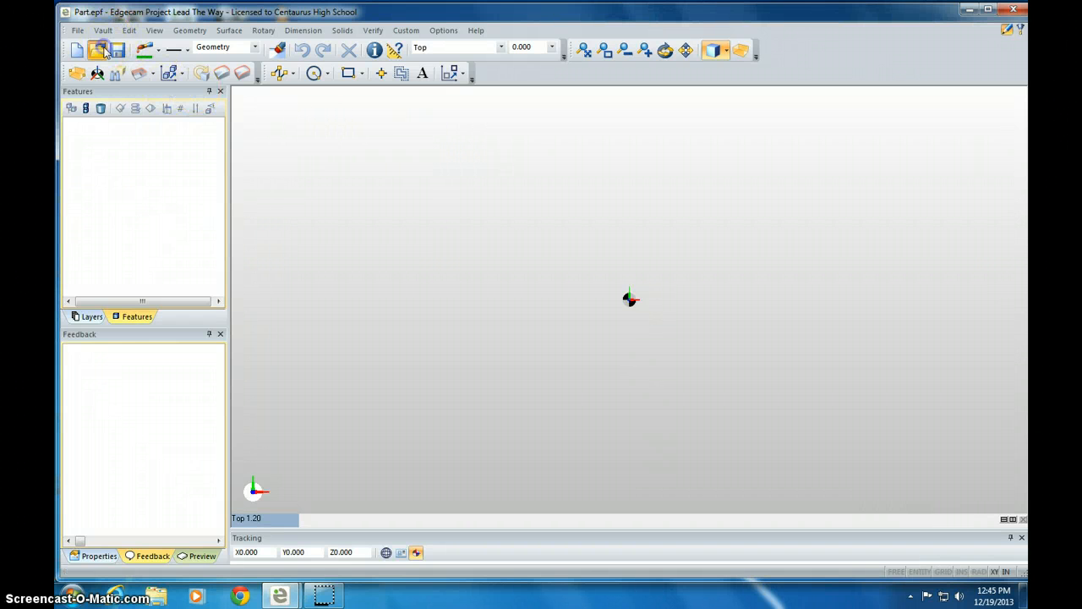
Load the saved NEW BOTTOM OF BOX part file from CIM Container Parts
left_click(99, 49)
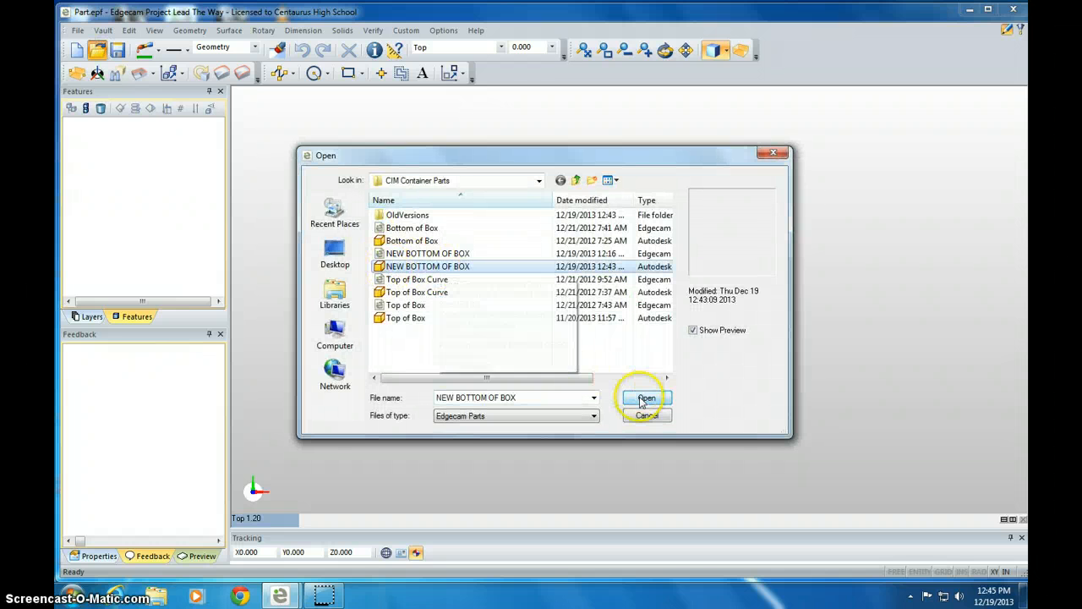
left_click(646, 397)
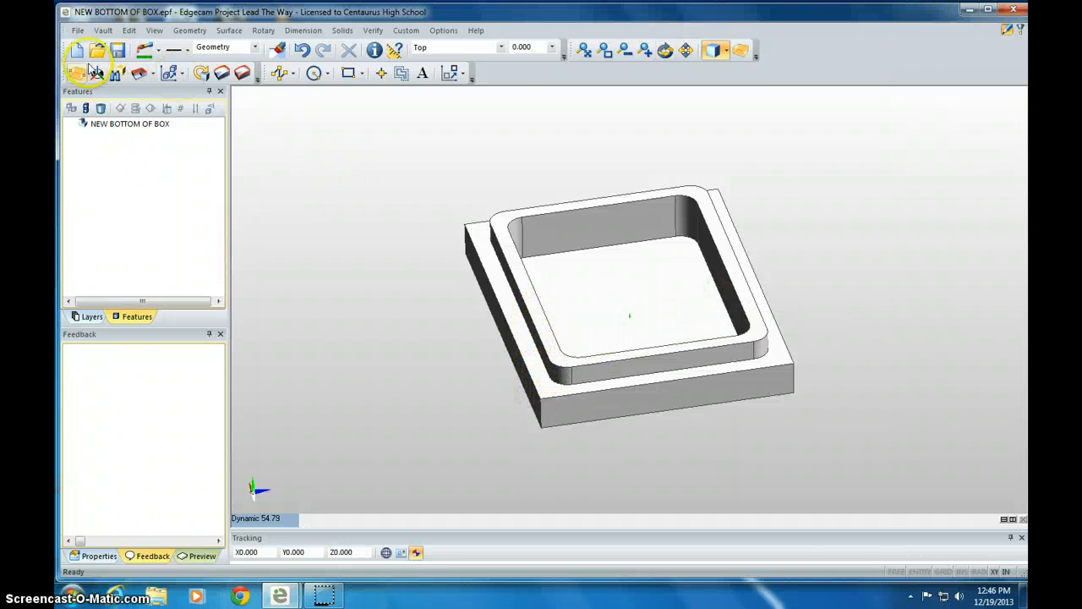
mouse_move(76, 72)
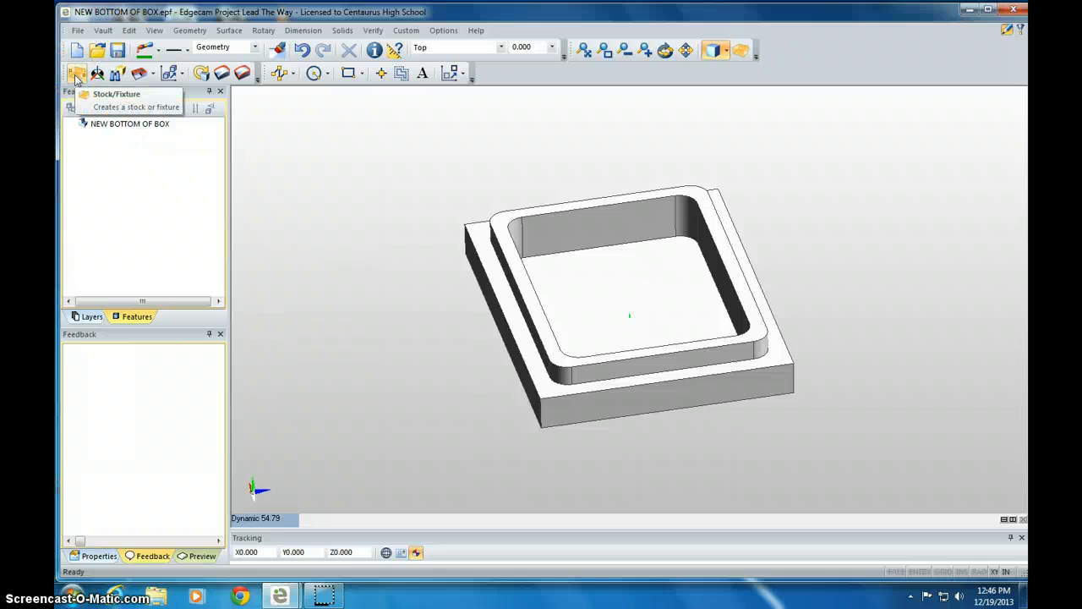
Wrap the box-bottom model in an automatic Box stock with zero offsets
left_click(76, 73)
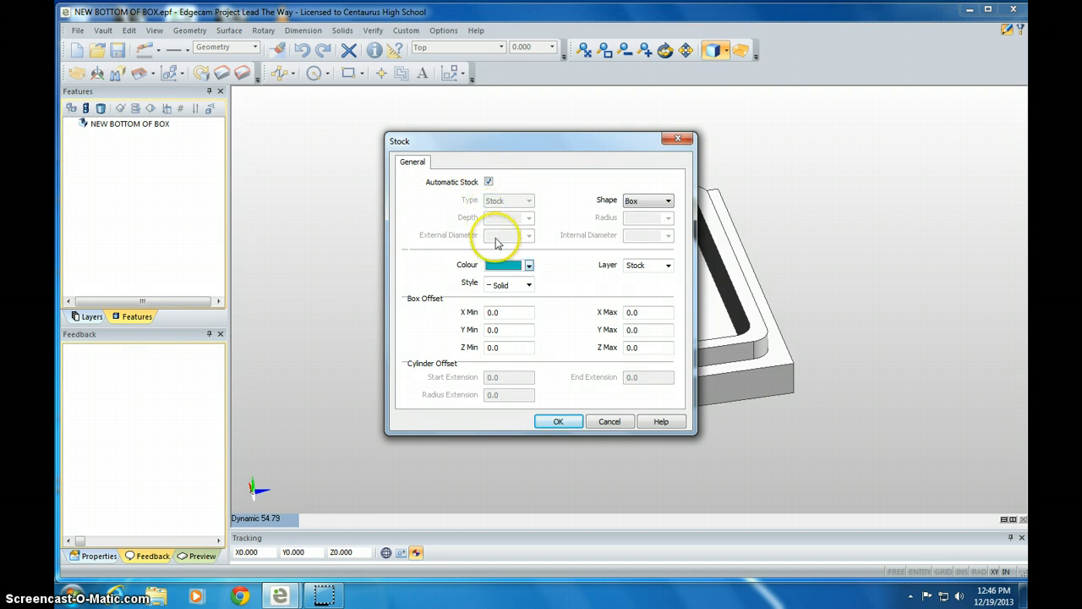
mouse_move(558, 422)
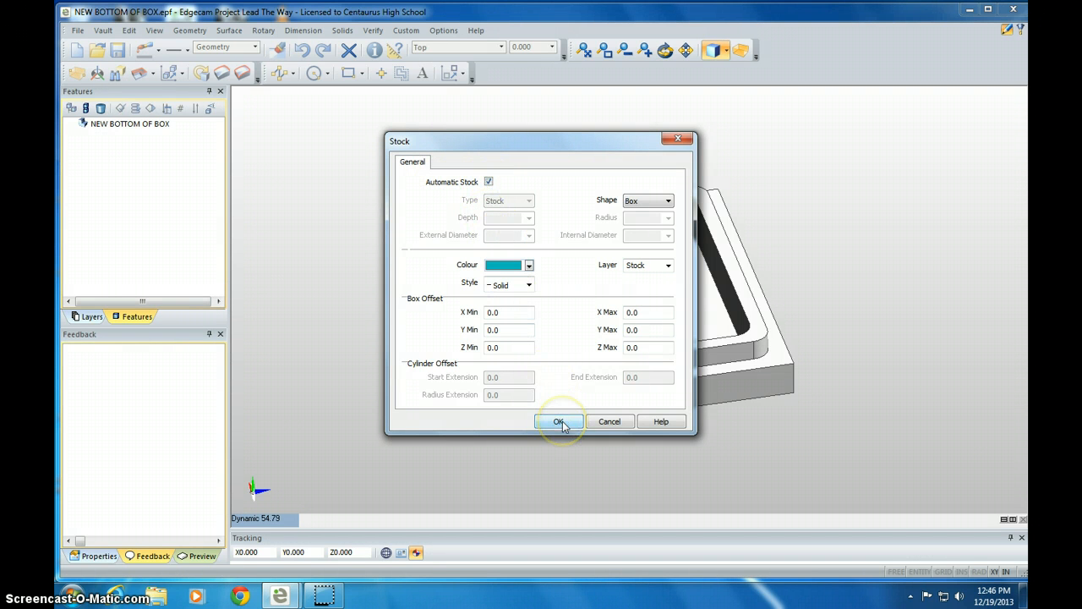
left_click(557, 421)
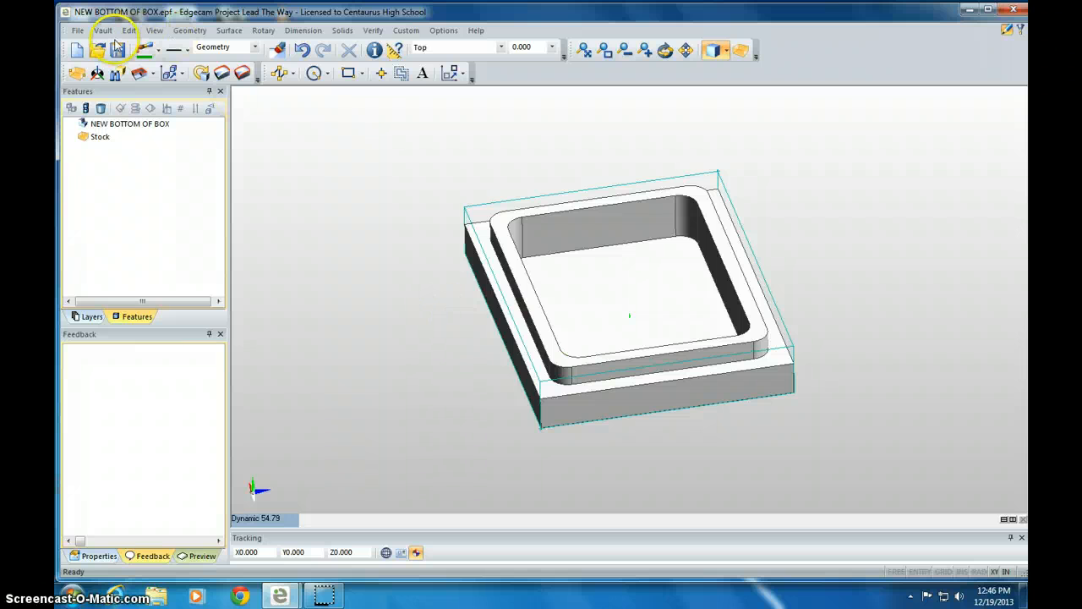
Create construction plane CPL0 with an origin, defined Through 3 Points
left_click(153, 30)
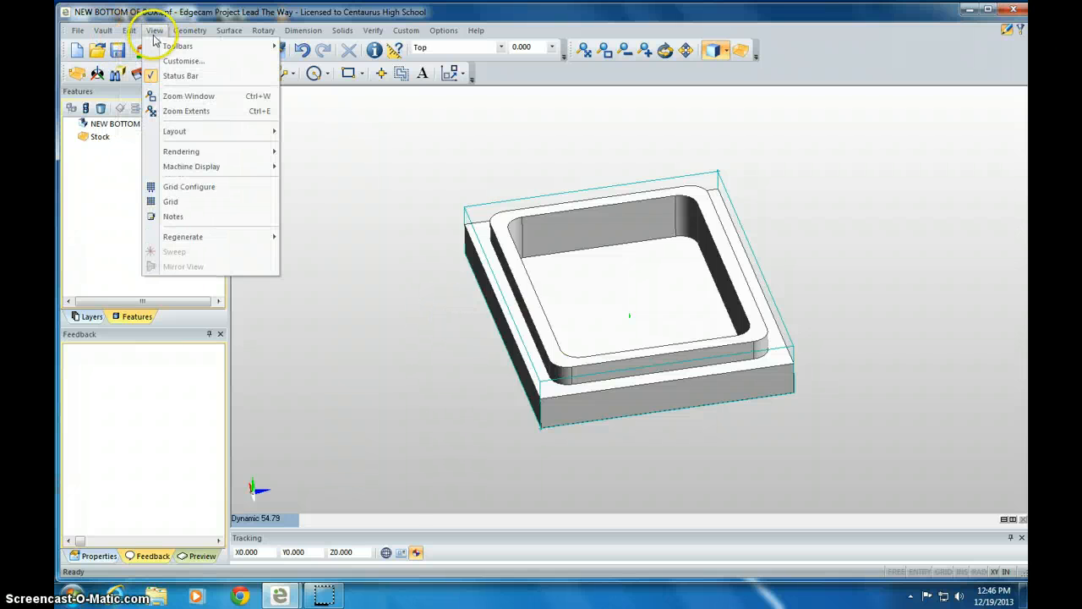
left_click(189, 30)
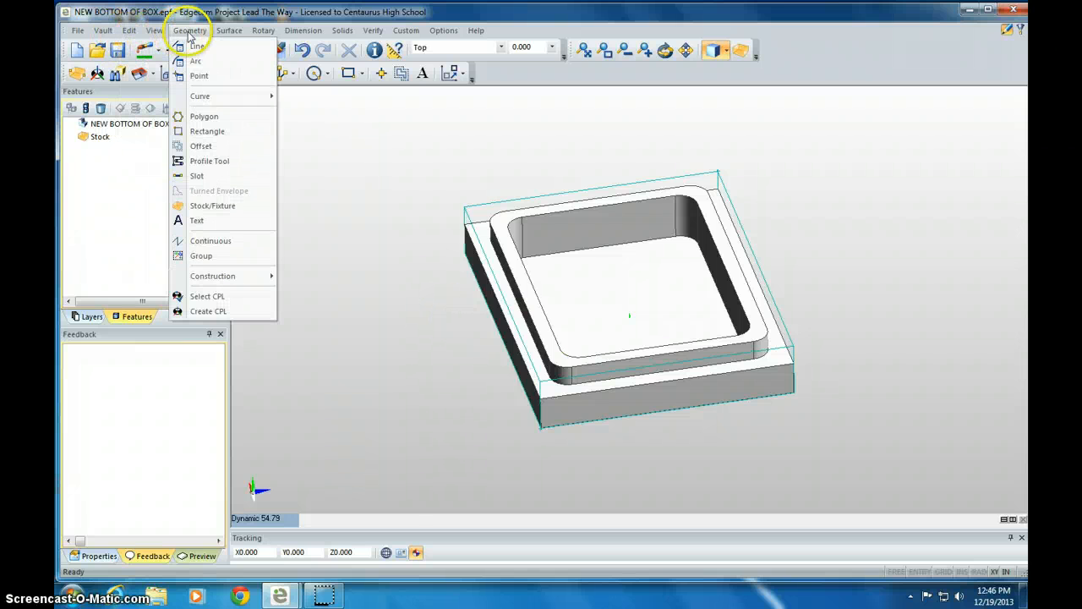
mouse_move(207, 311)
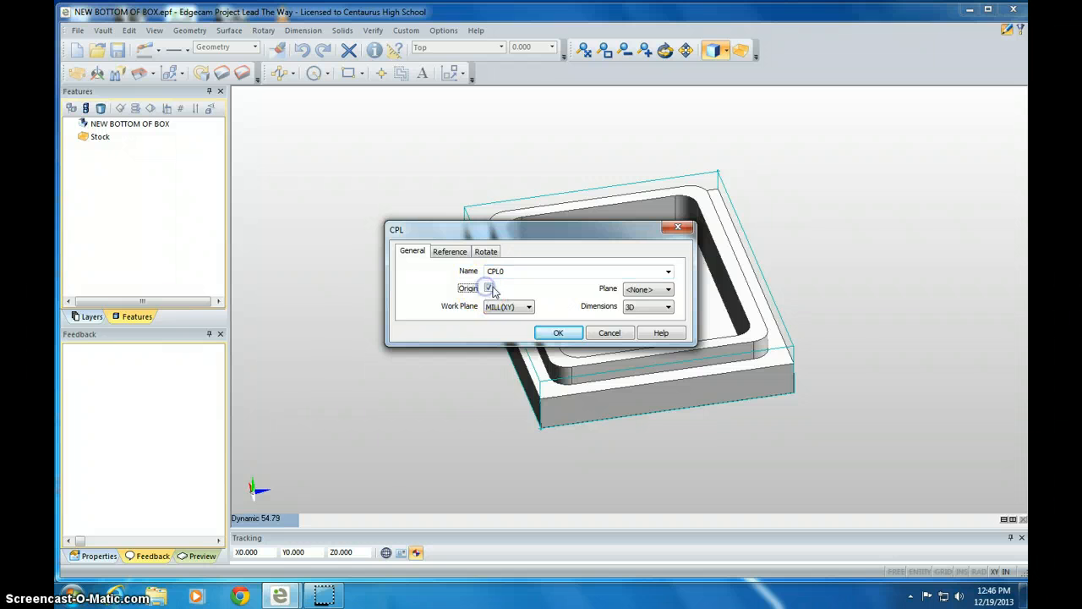
left_click(668, 288)
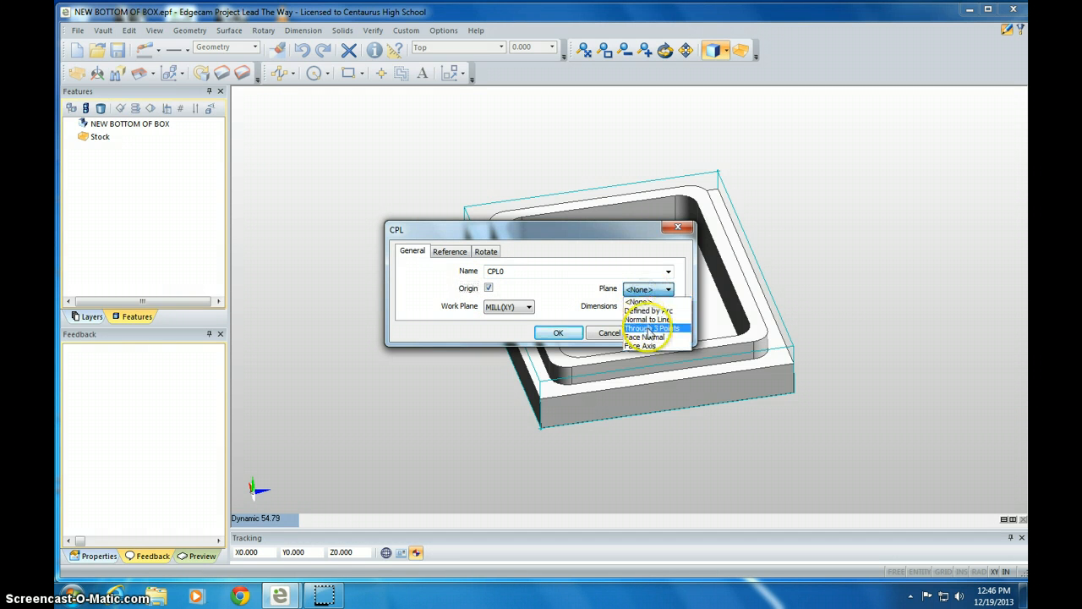
left_click(655, 328)
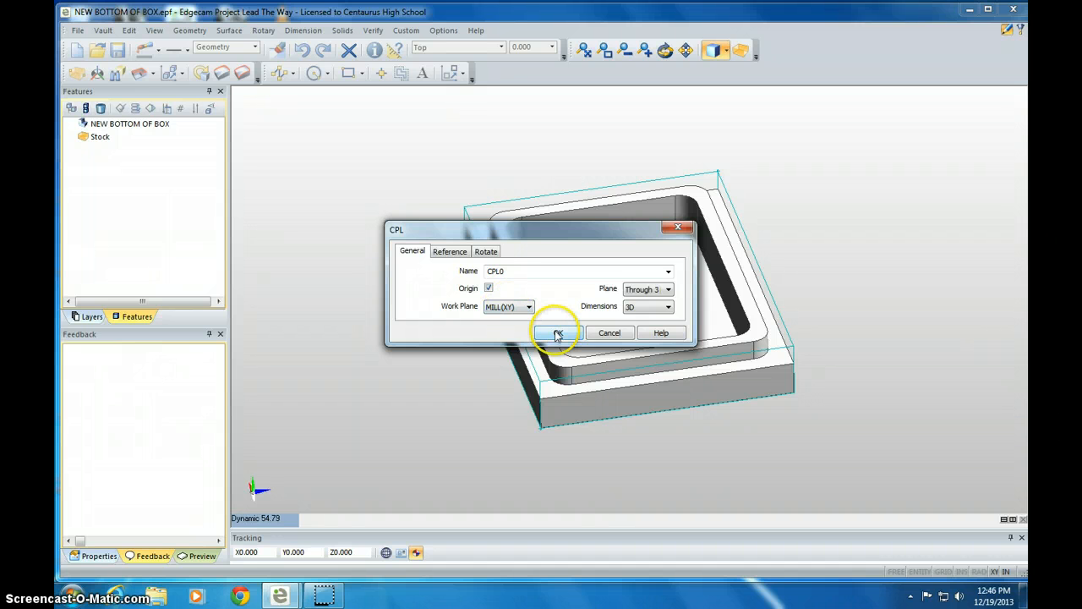
left_click(556, 333)
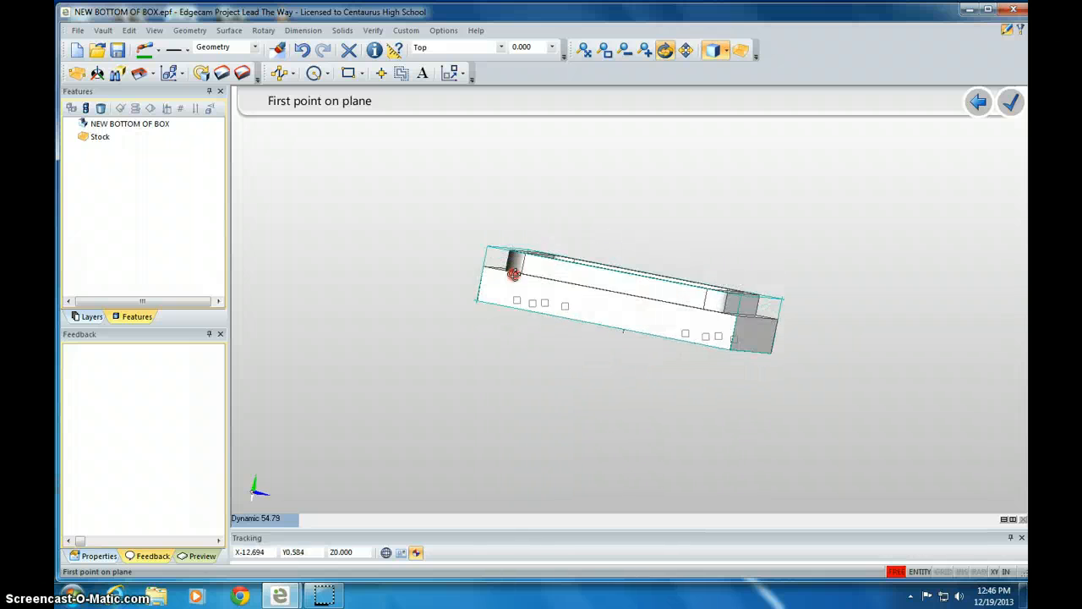
Pick three top stock corner end-points to define CPL0, origin at a corner
left_click_drag(516, 273, 531, 254)
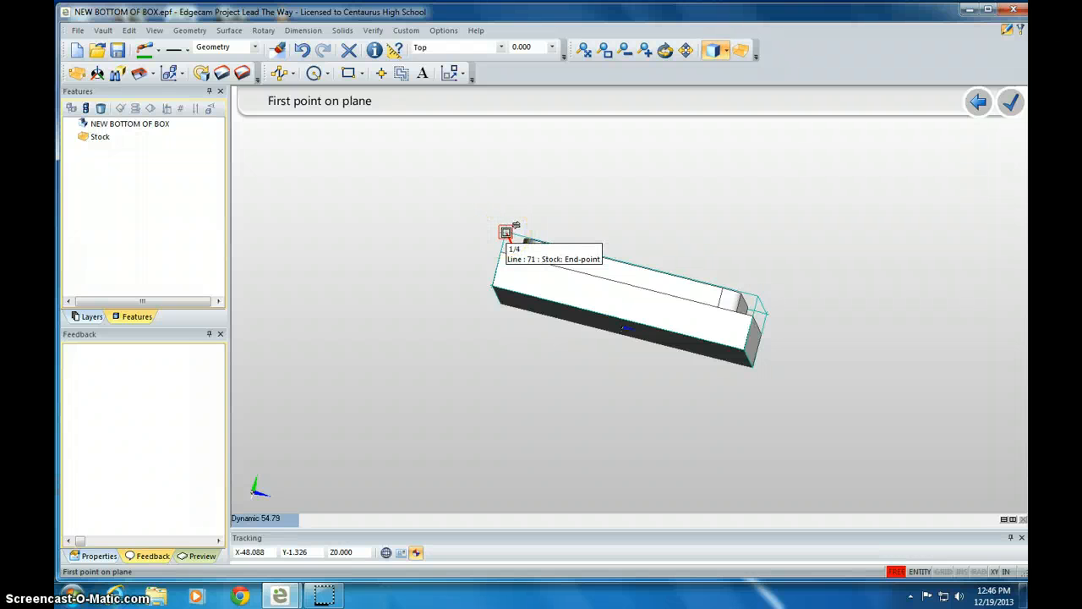
left_click(507, 246)
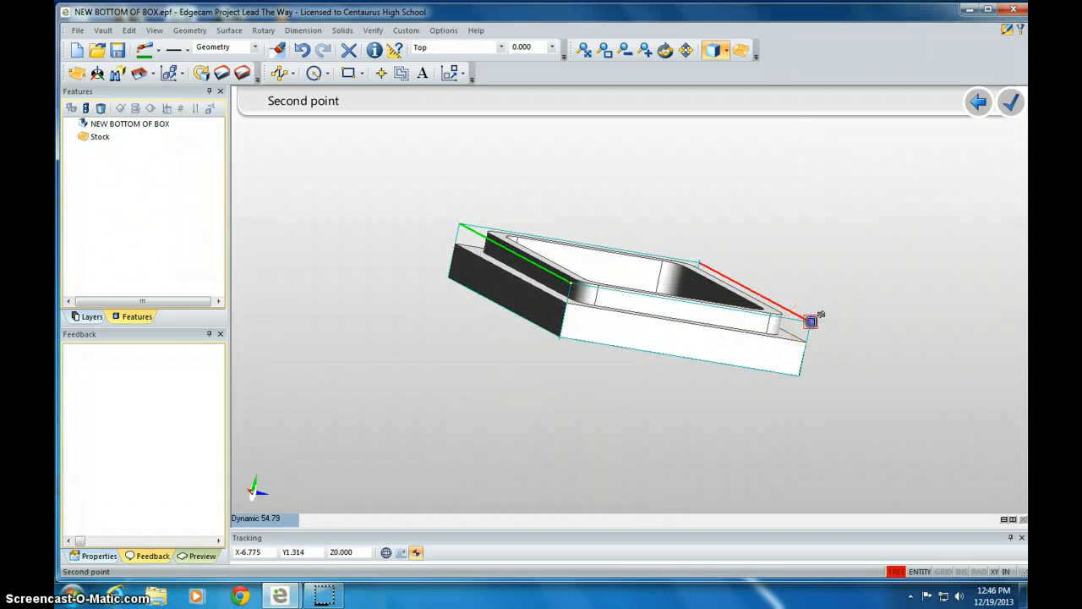
left_click(810, 322)
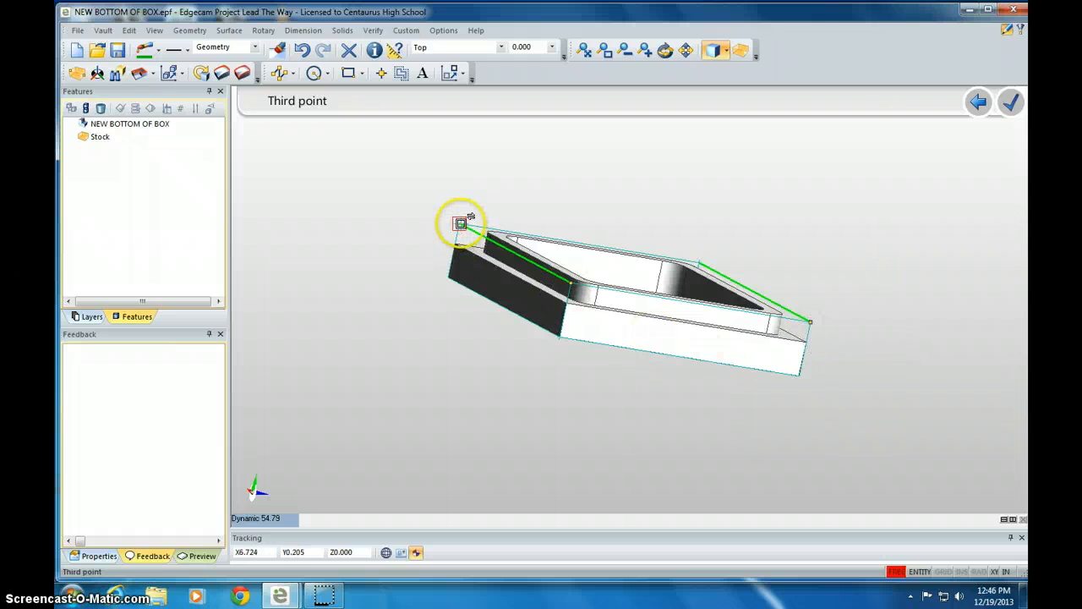
left_click(460, 224)
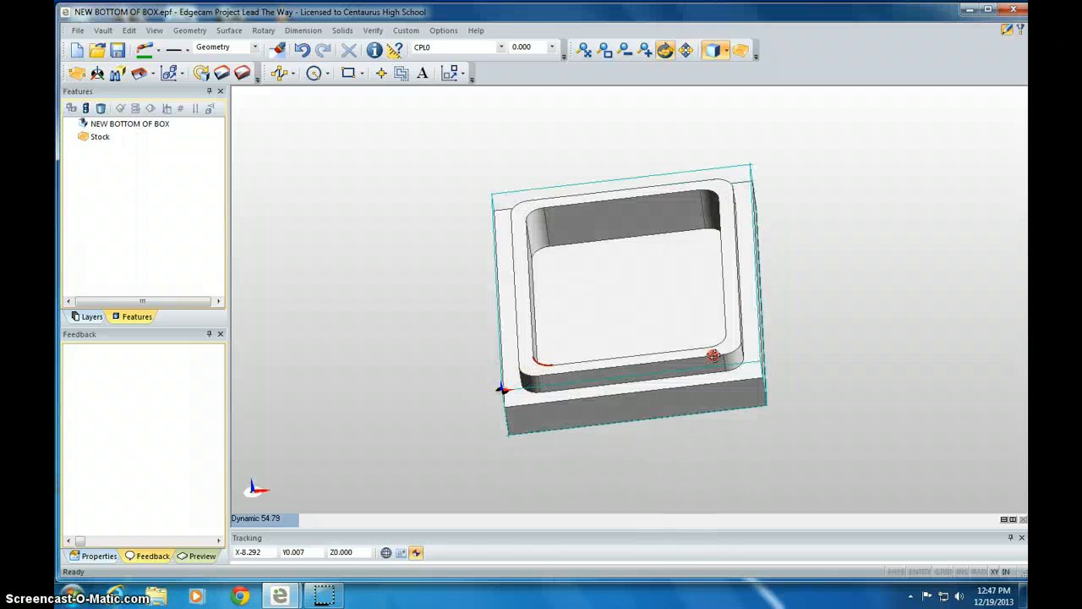
left_click_drag(714, 355, 558, 423)
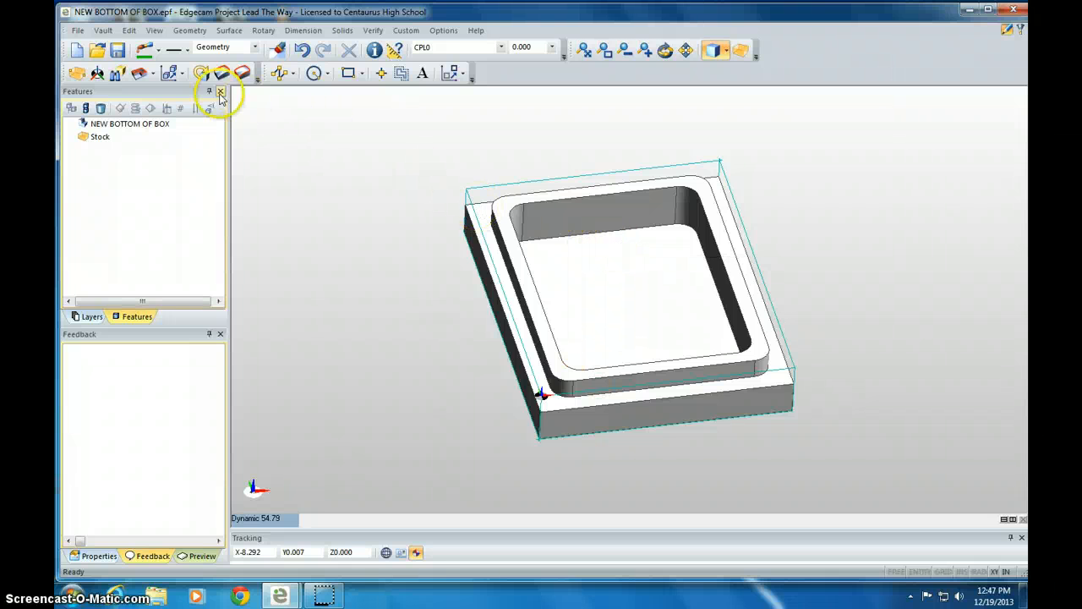
Run Feature Finder on Auto, finding 2D Boss, two Flat Faces, 2D Pocket, Open Mill
left_click(117, 72)
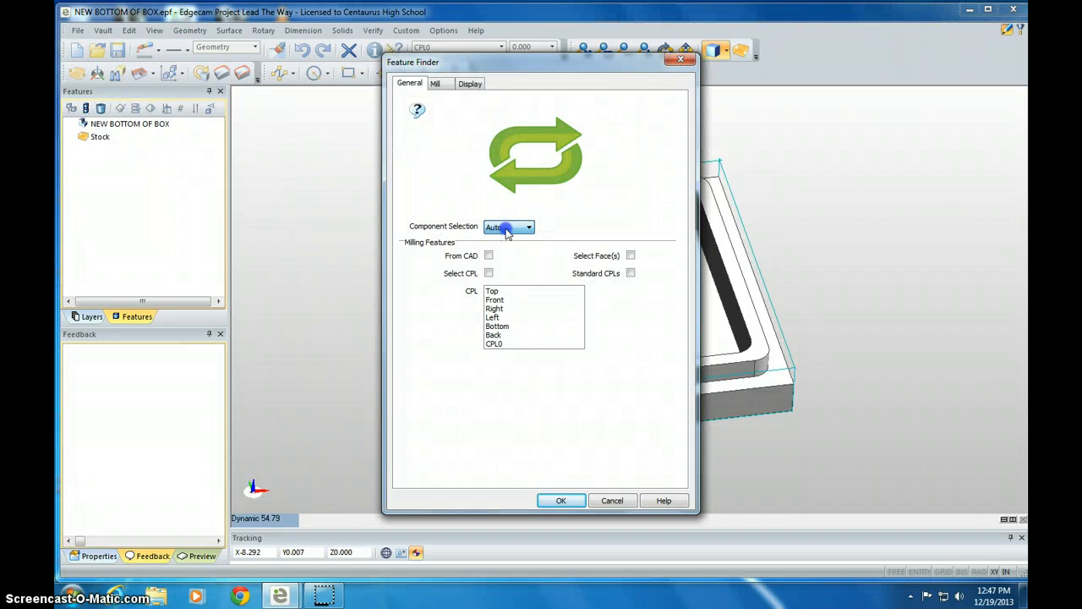
left_click(561, 500)
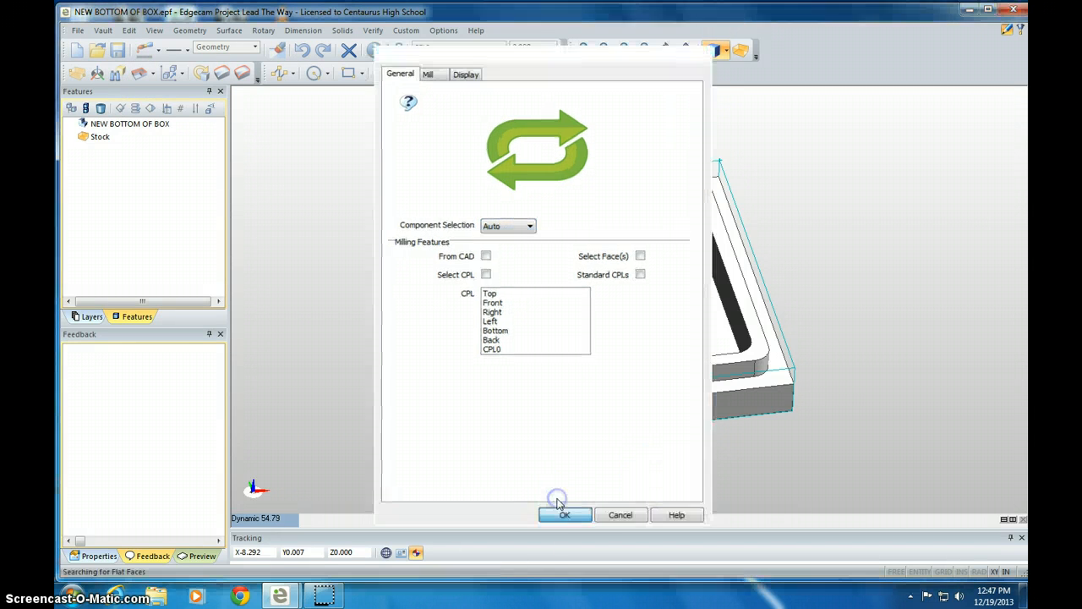
left_click(564, 514)
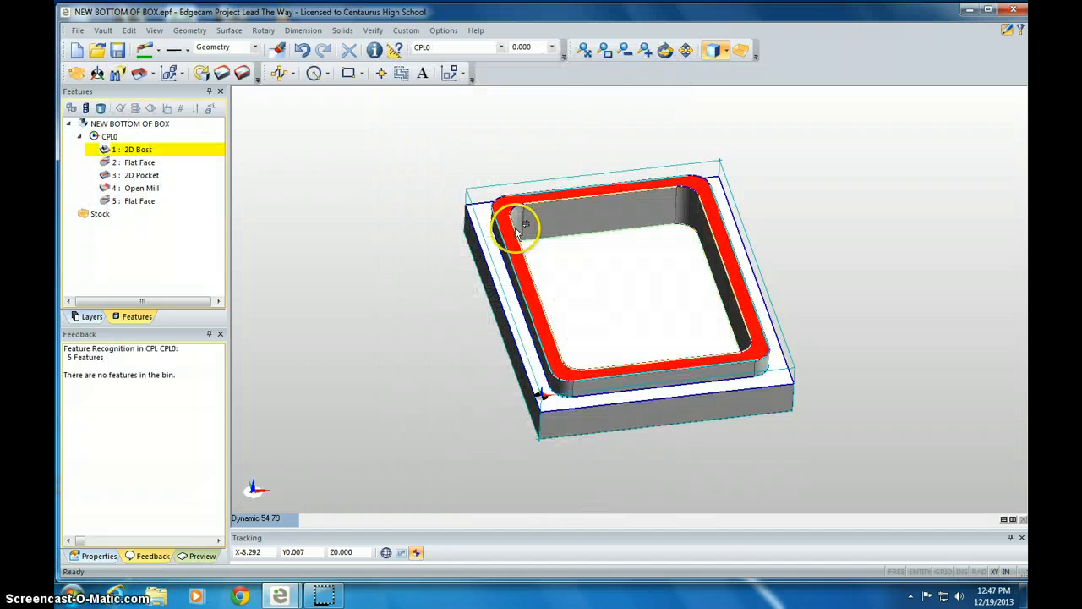
left_click(100, 213)
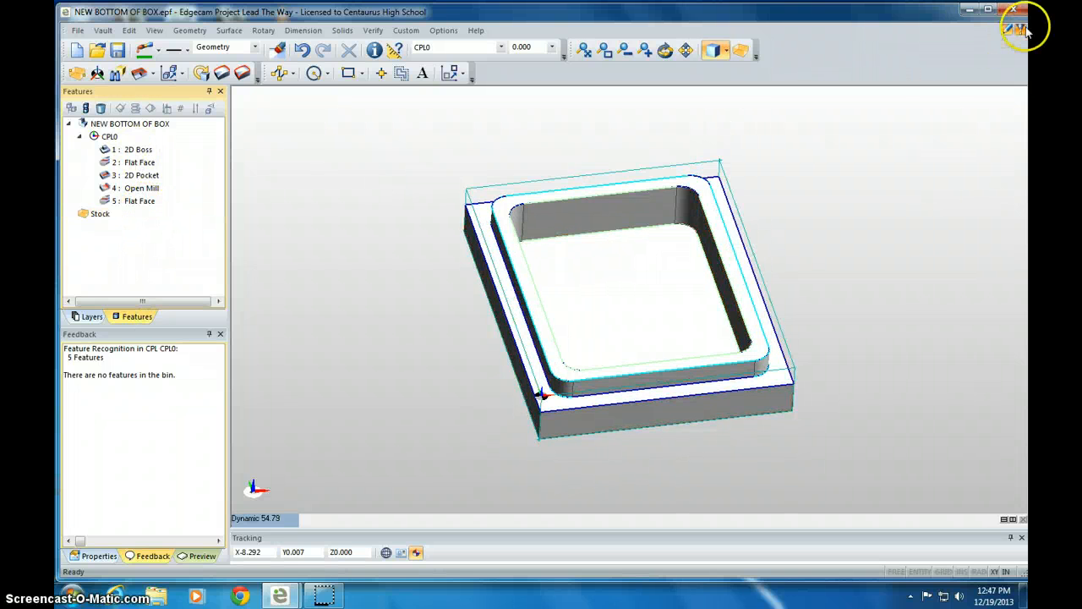
Start a Mill sequence on prolight 1000.mcp with Absolute datum and CPL0
left_click(1014, 31)
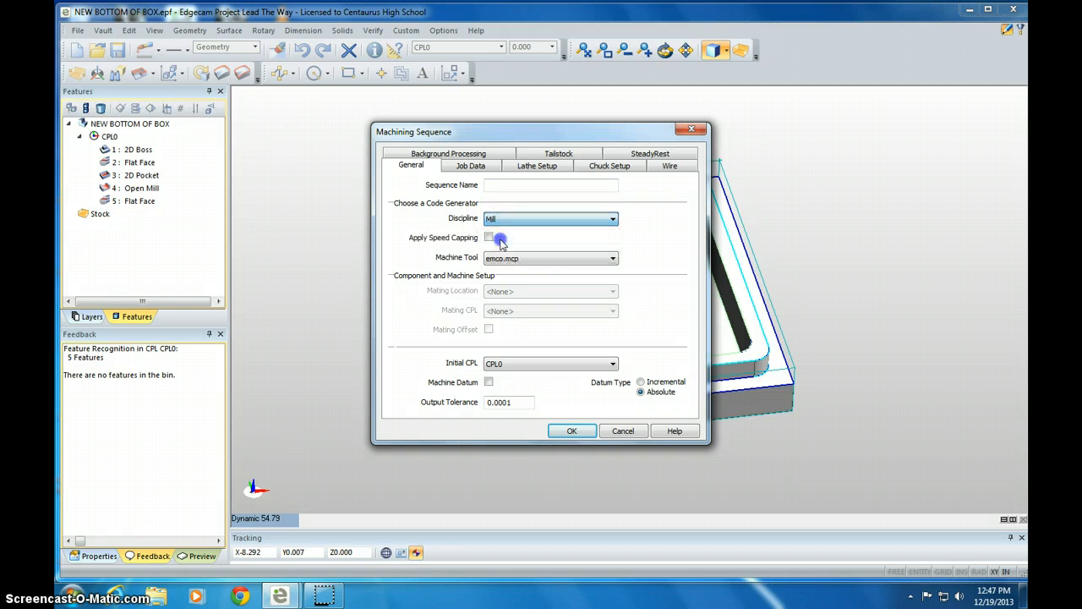
left_click(612, 258)
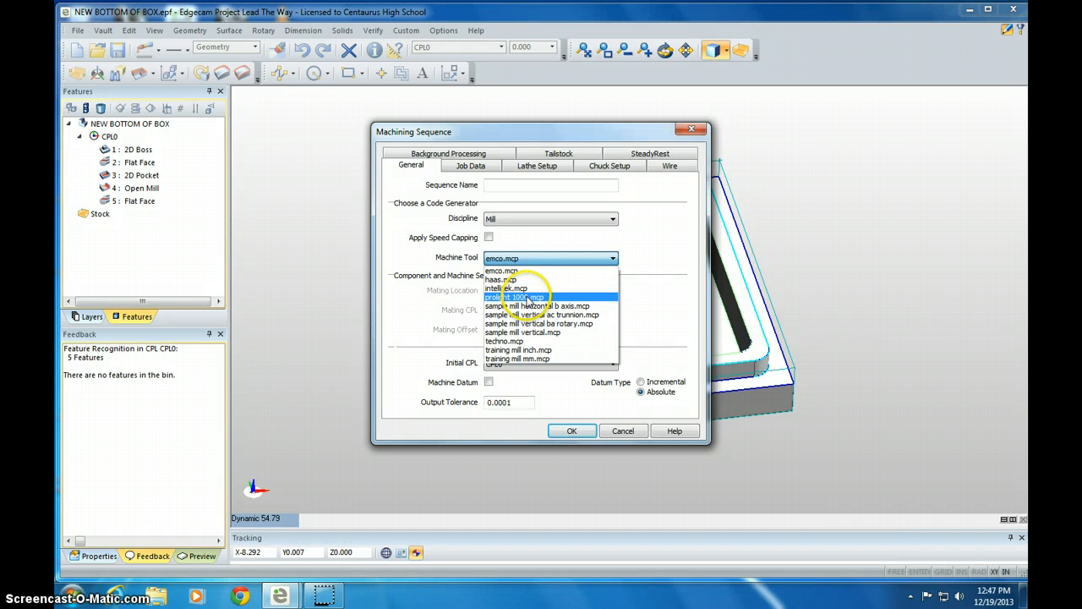
left_click(518, 297)
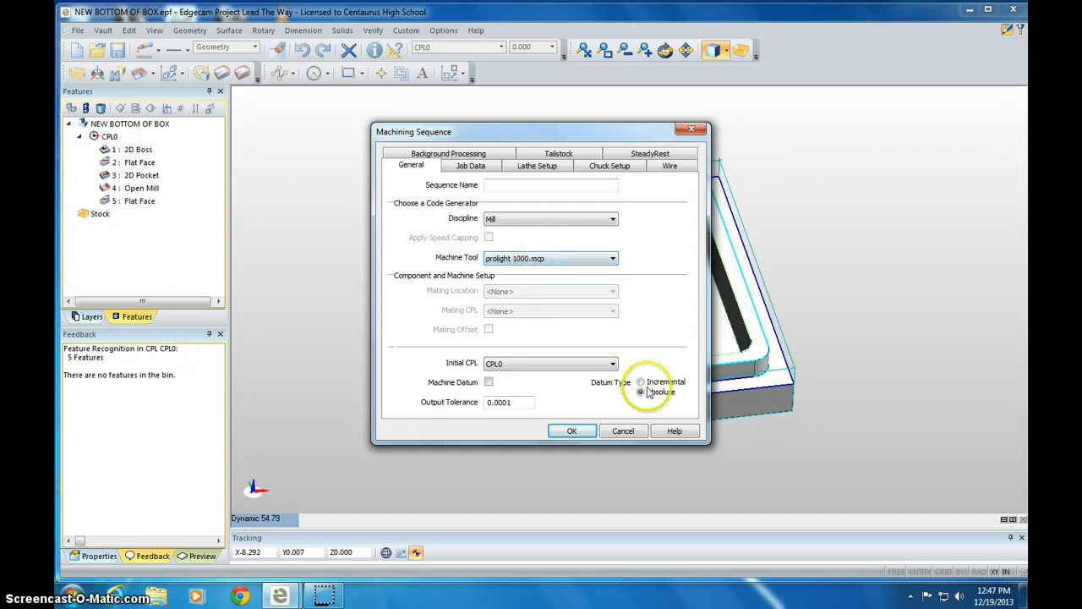
left_click(641, 382)
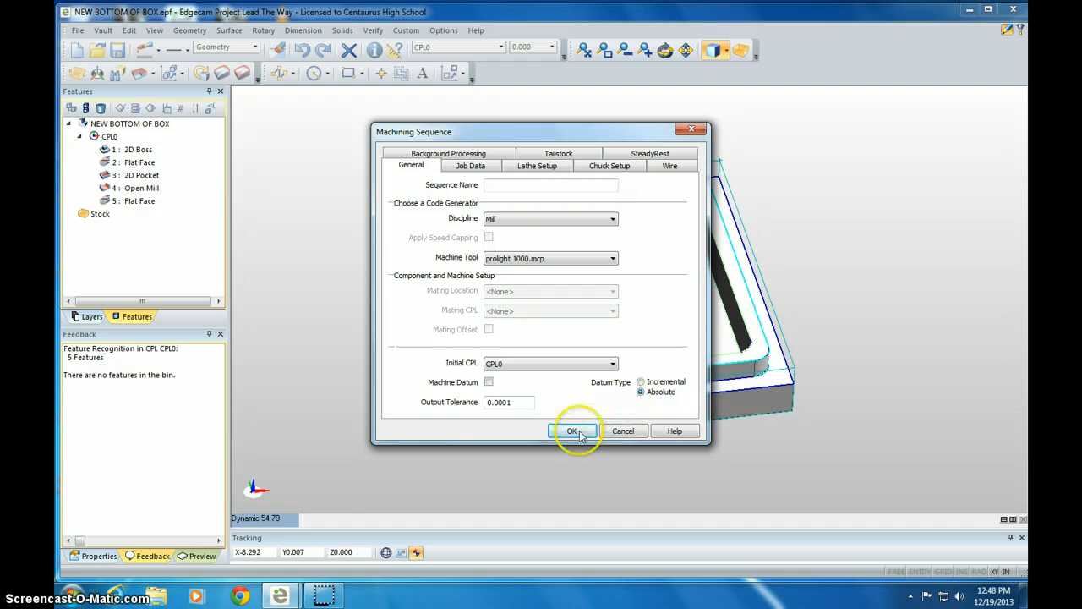
left_click(573, 432)
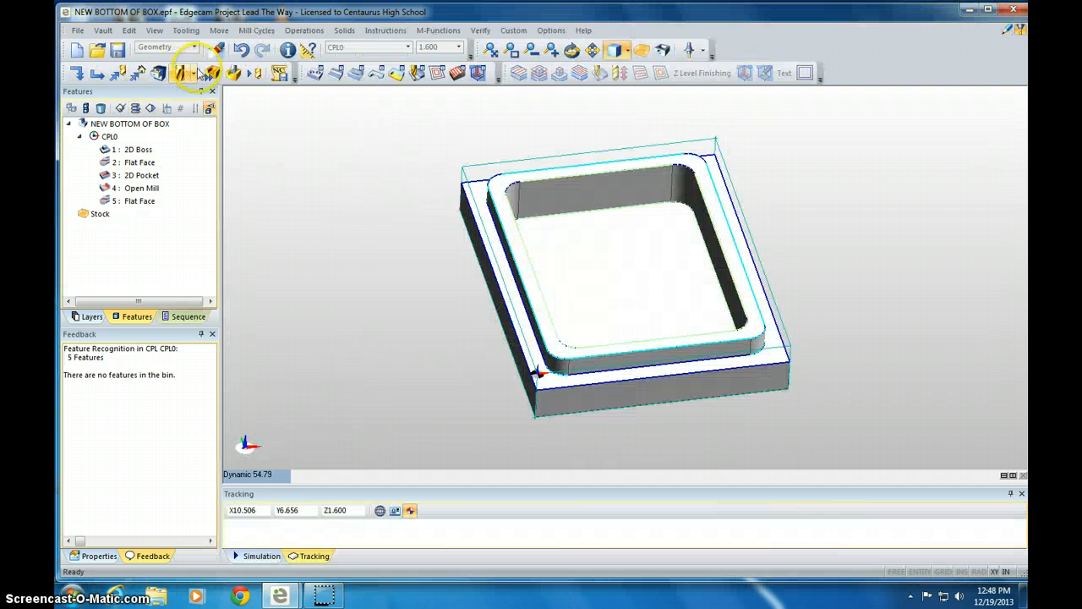
mouse_move(356, 73)
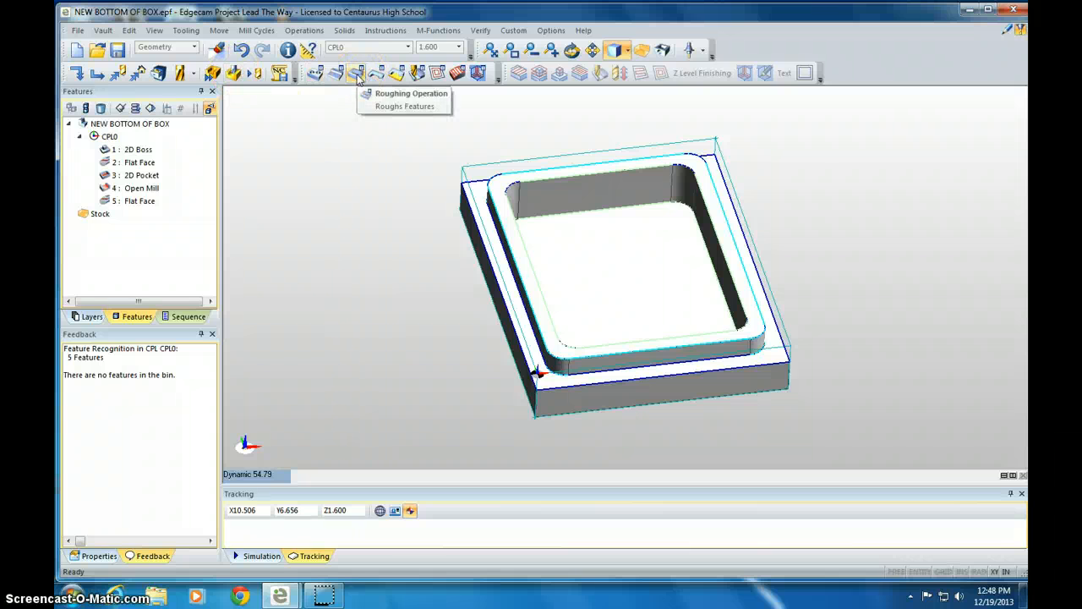
mouse_move(356, 73)
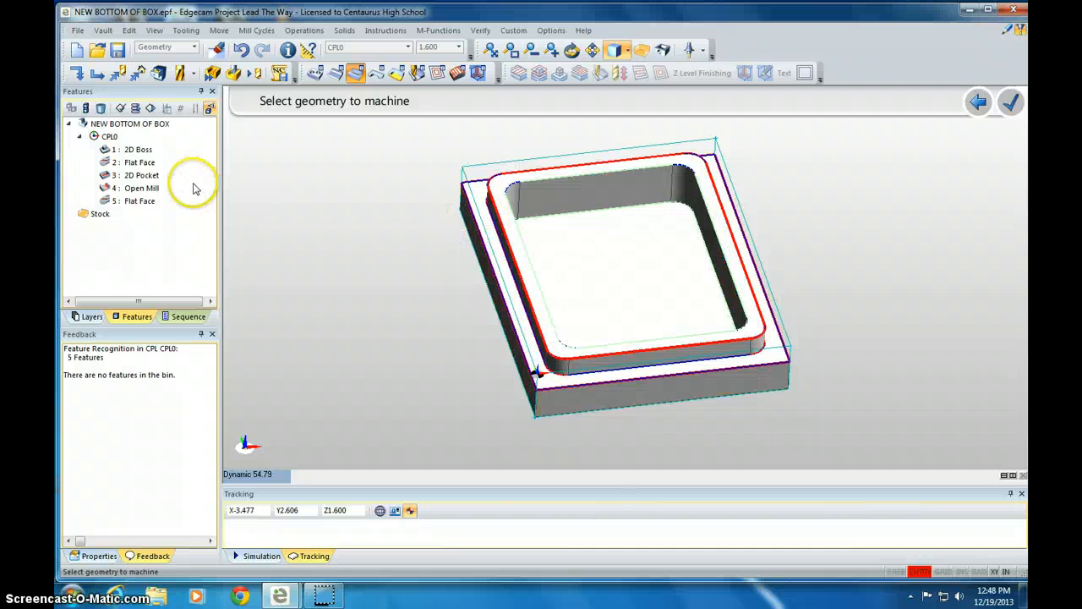
Start a Roughing Operation with the 2D Pocket feature selected as geometry
left_click(598, 250)
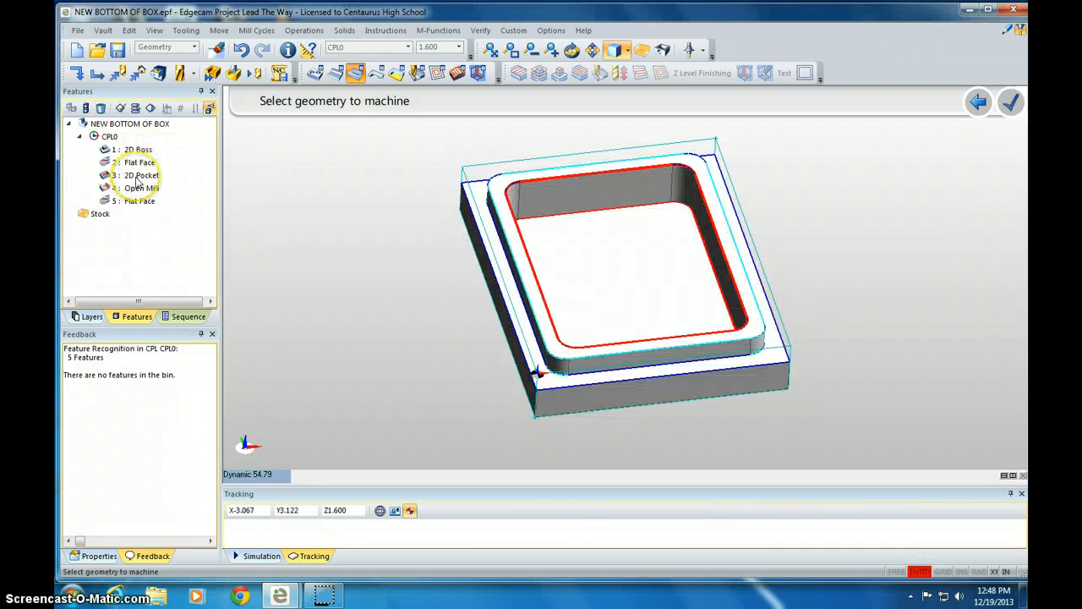
left_click(142, 175)
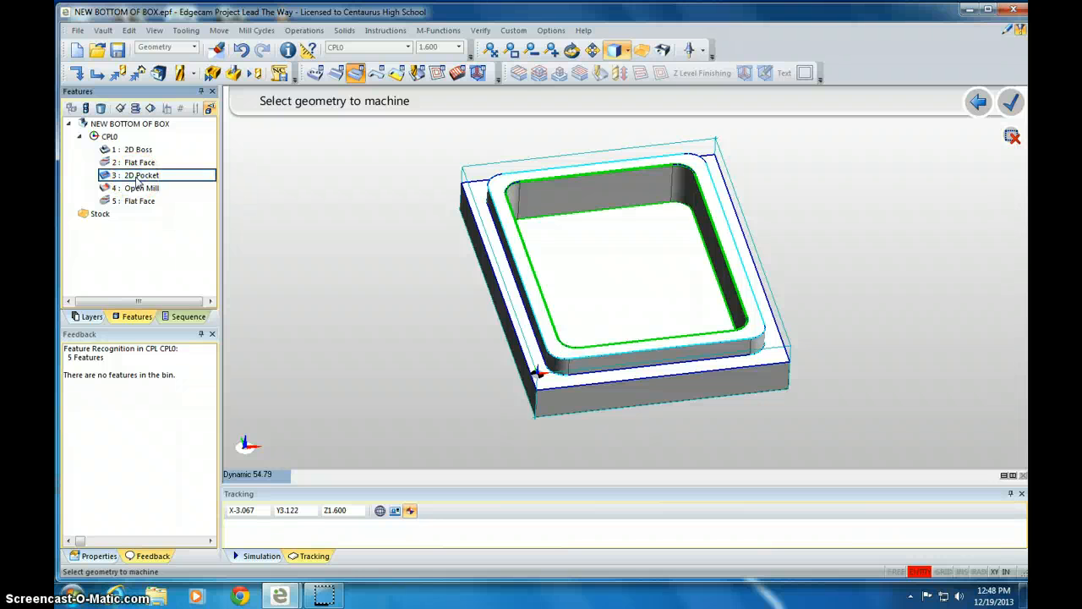
left_click(1011, 101)
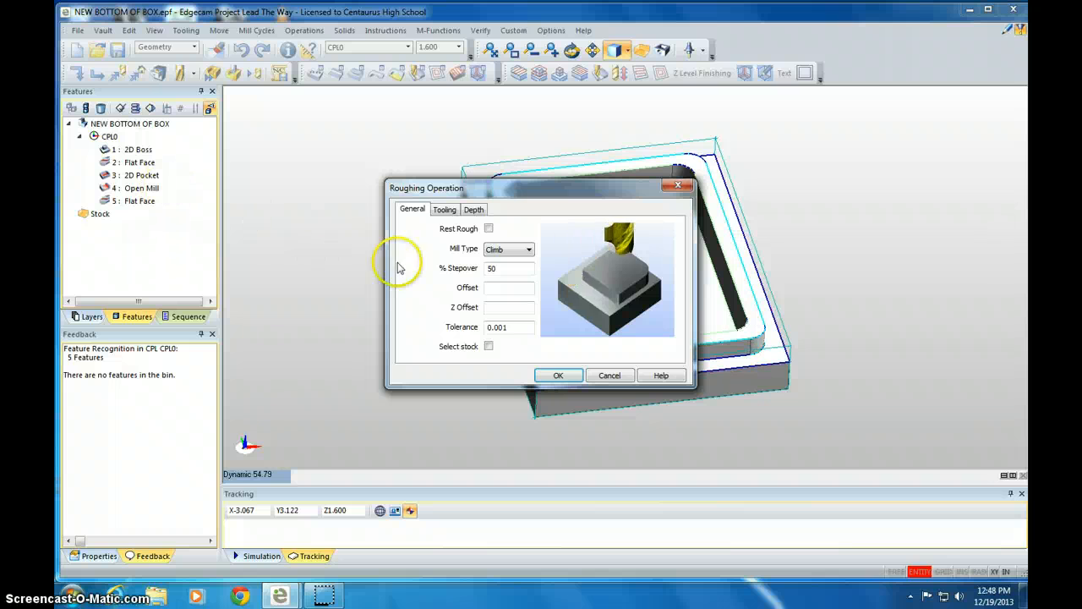
Set roughing Speed 6000 and Cut Increment 0.22, generating the pocket toolpath
left_click(508, 249)
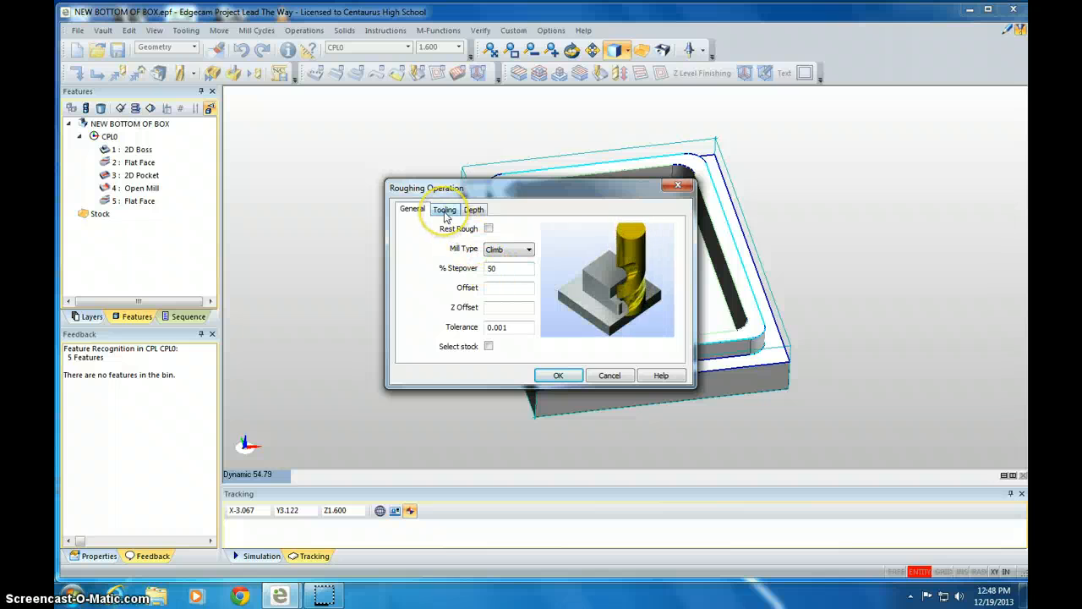
left_click(444, 209)
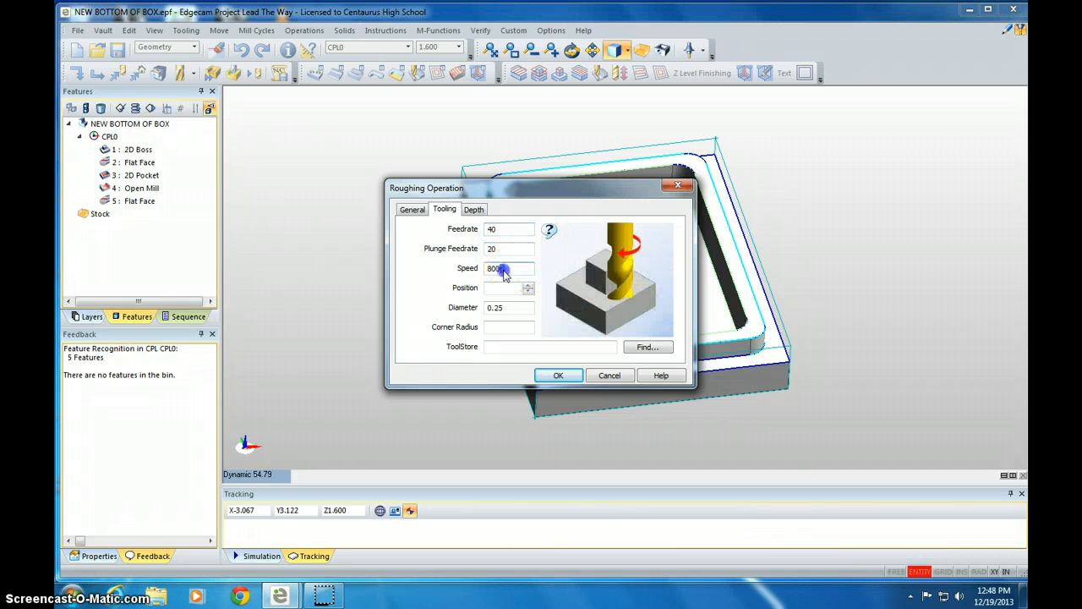
type("6000")
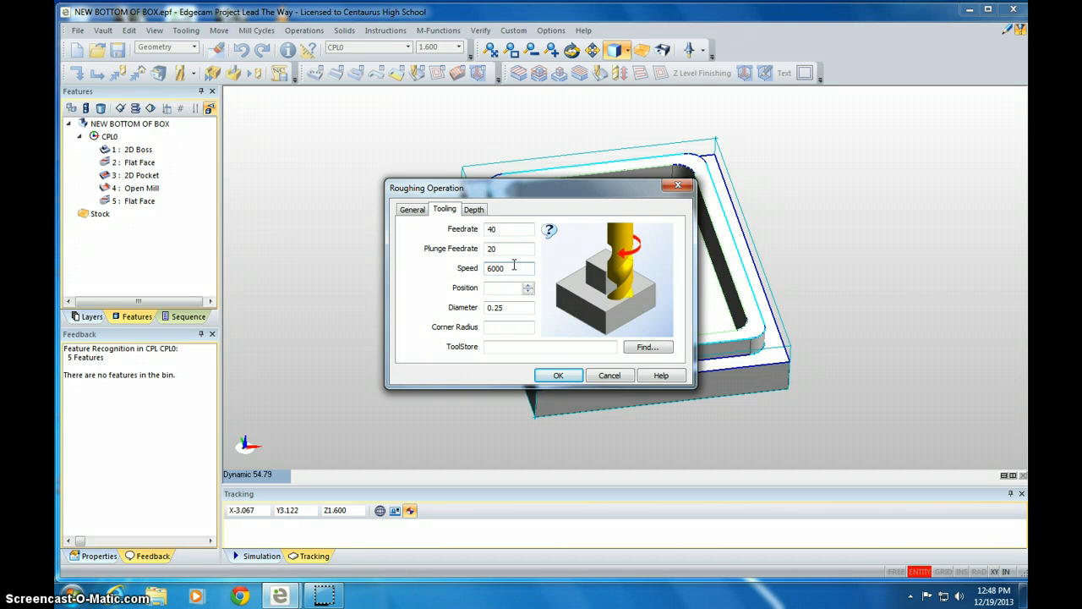
left_click(508, 268)
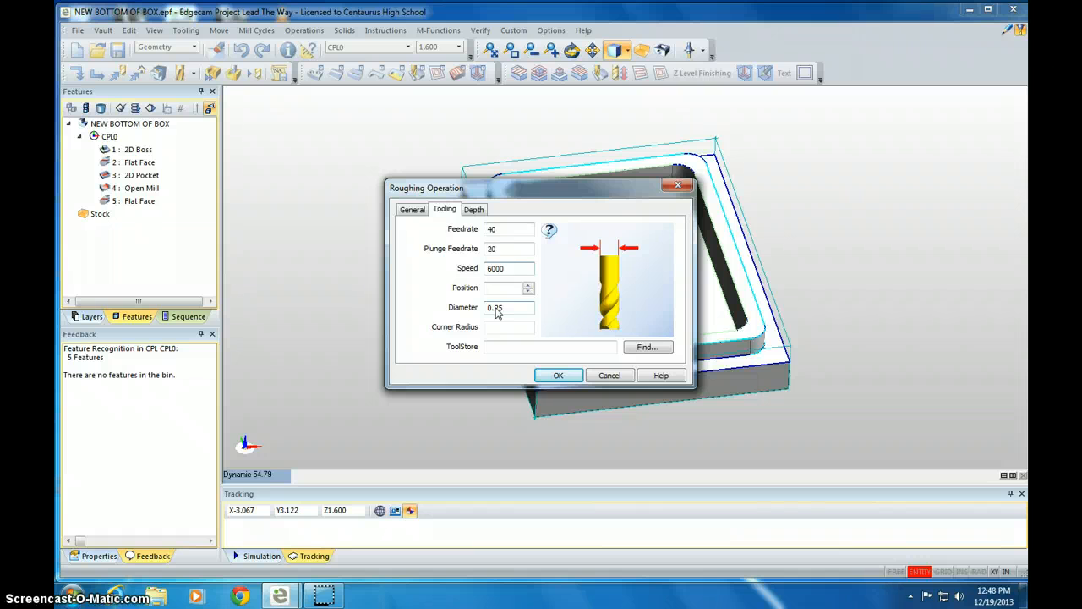
left_click(474, 209)
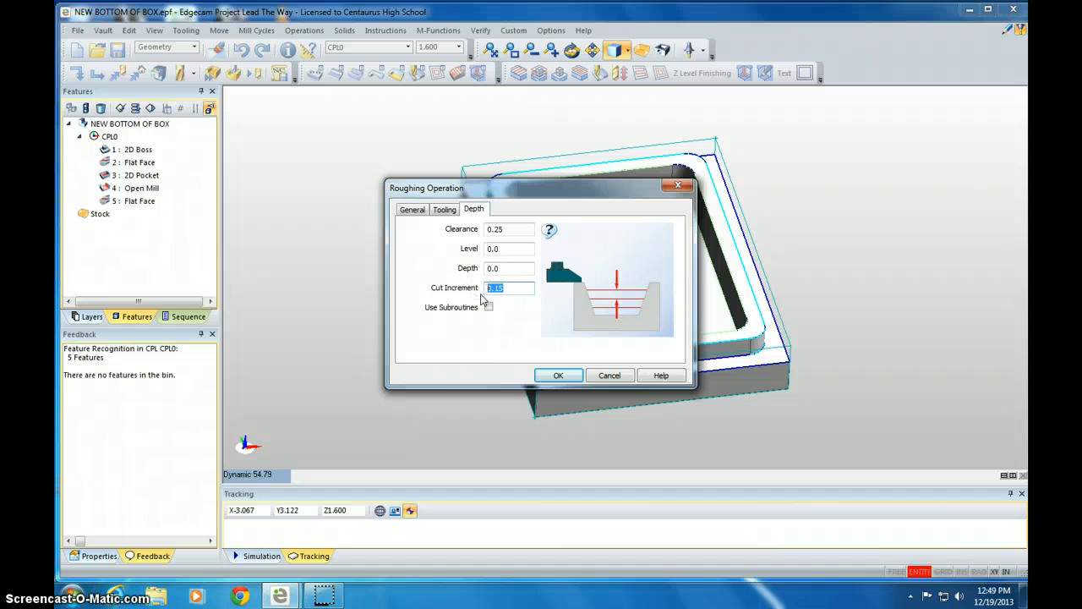
type(".22")
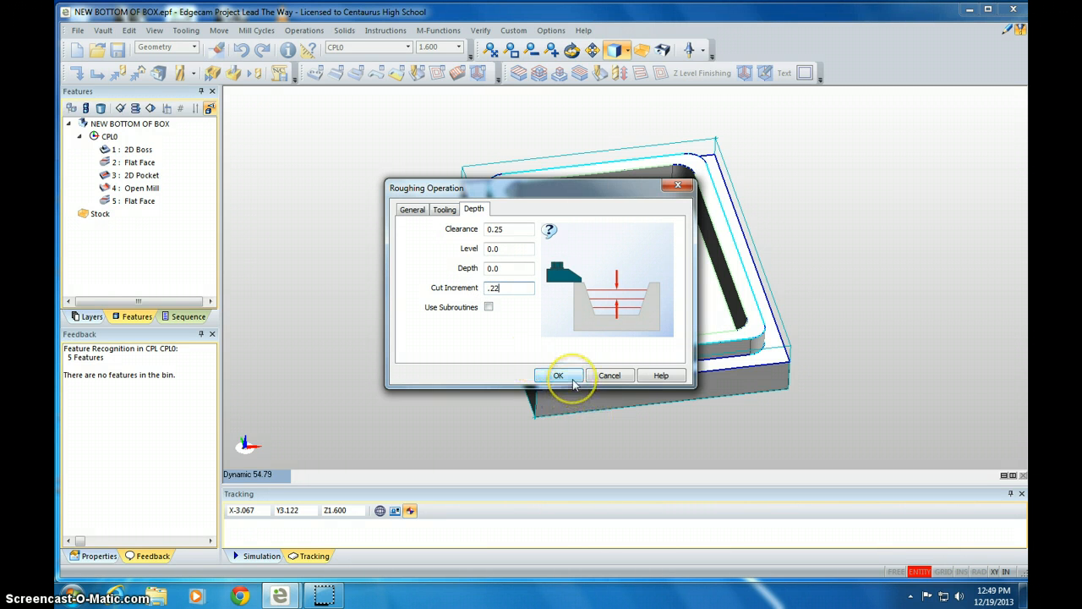
left_click(558, 374)
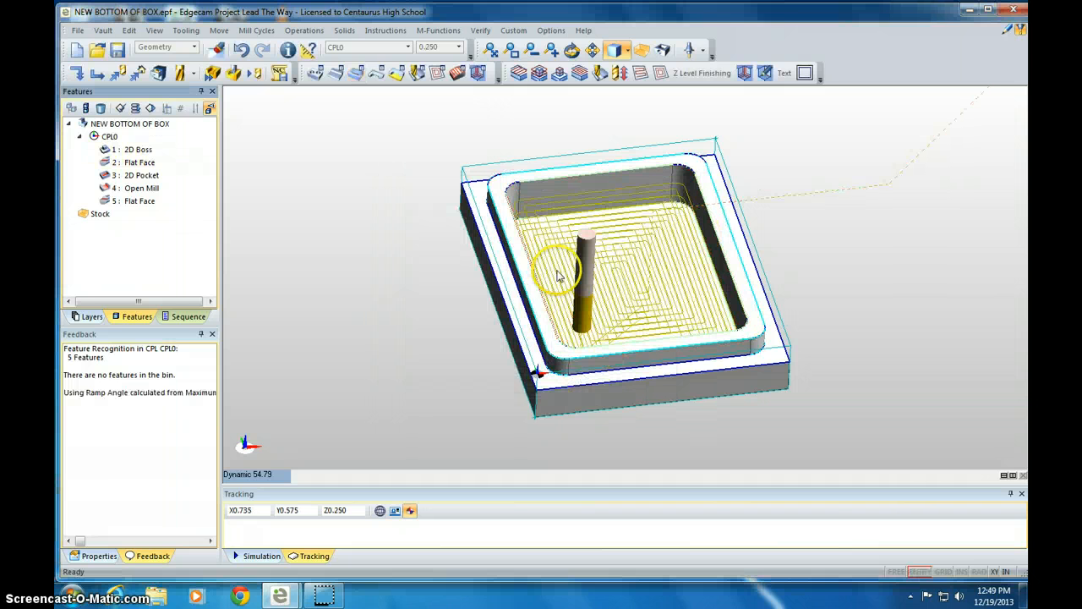
mouse_move(356, 72)
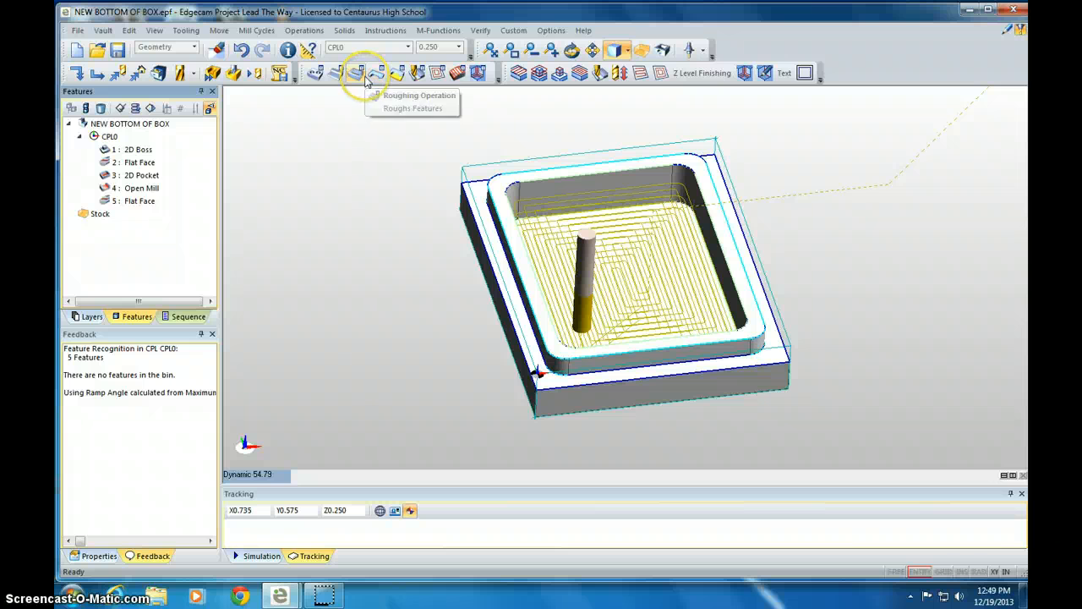
Run a Profiling Operation on the 2D Boss with a 0.1 cut increment
left_click(357, 73)
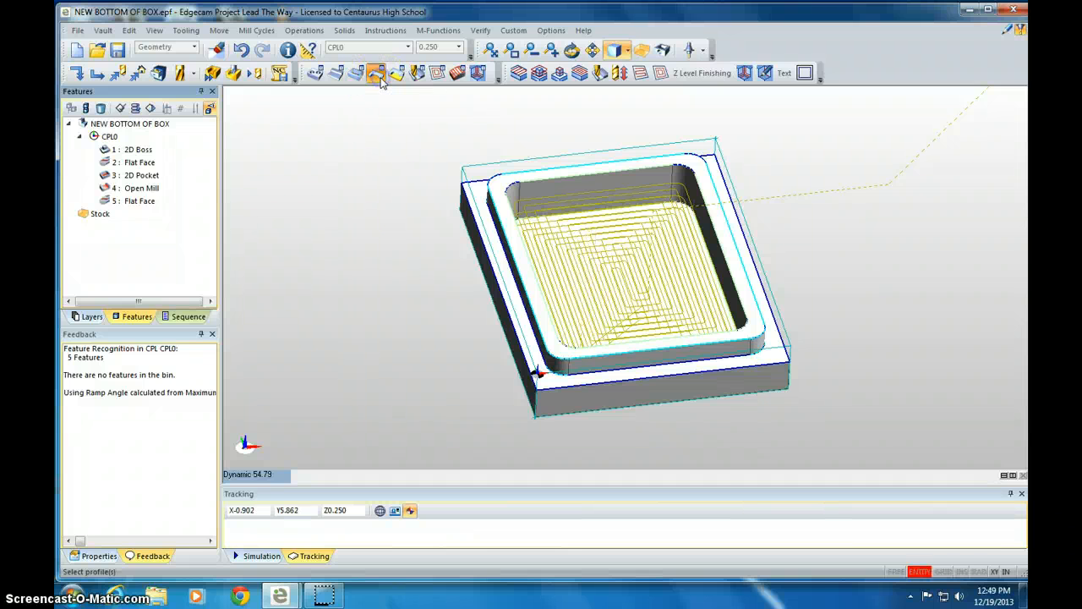
left_click(376, 73)
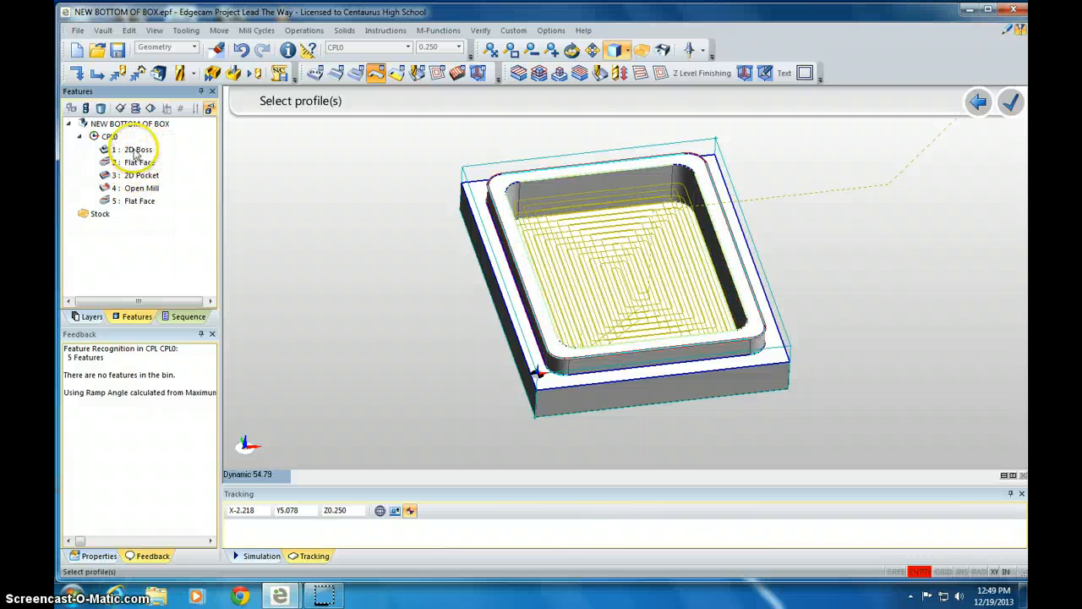
left_click(137, 150)
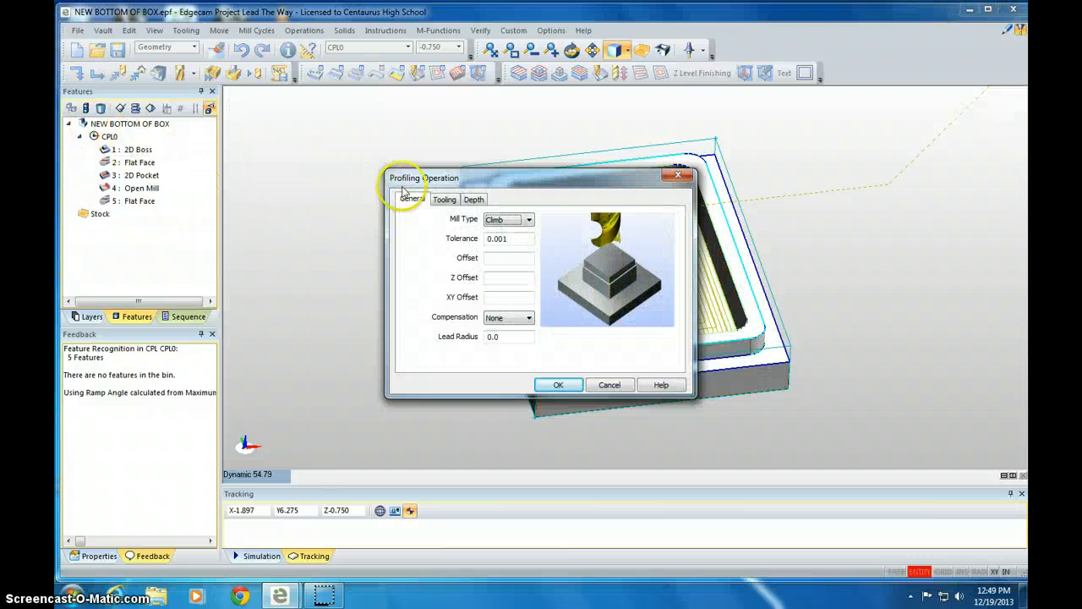
left_click(444, 199)
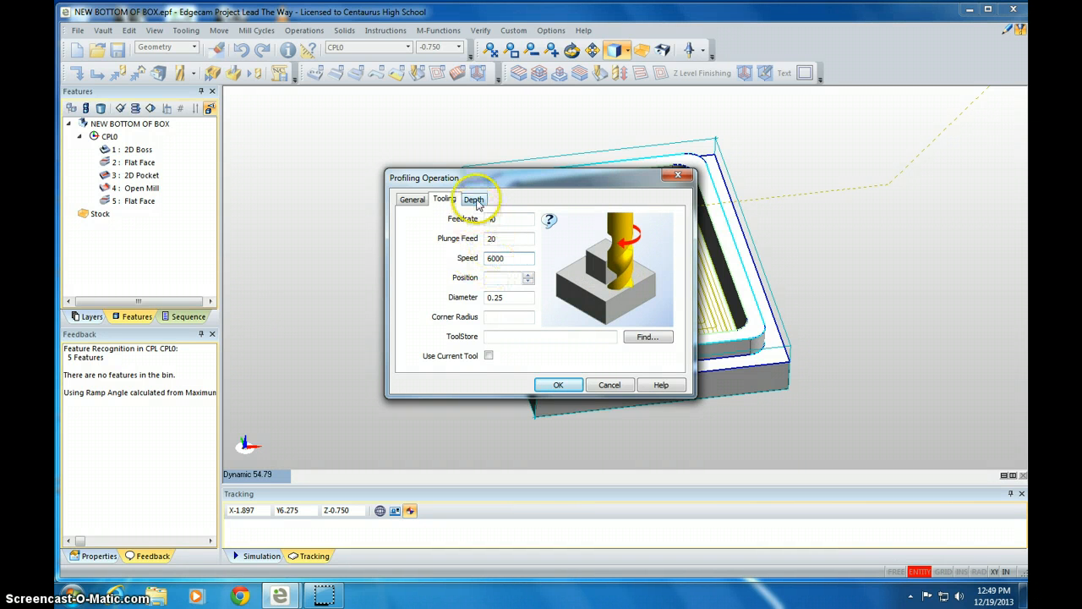
left_click(474, 199)
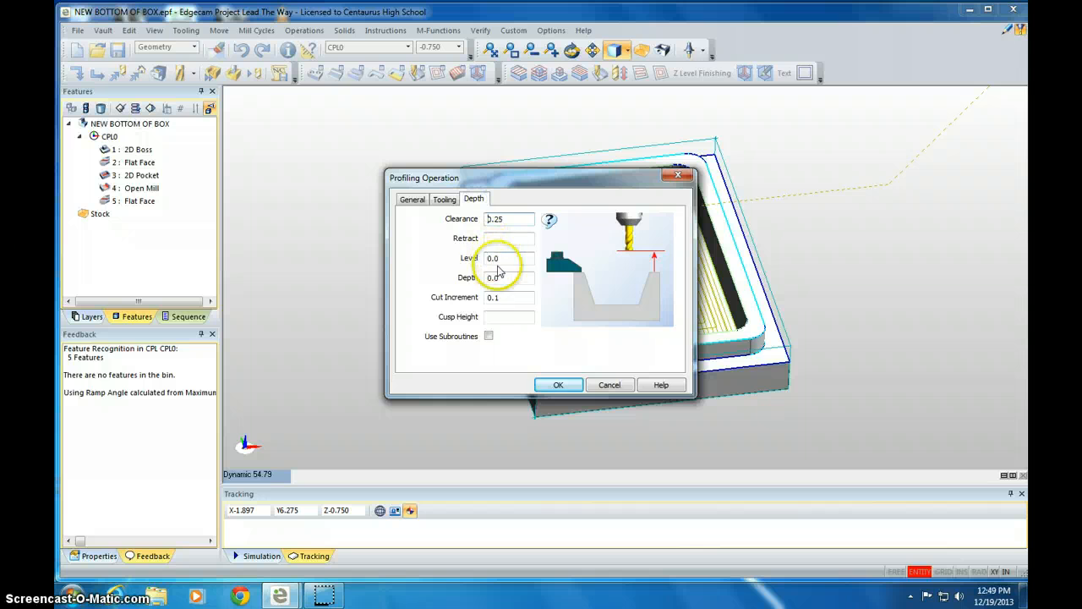
left_click(507, 297)
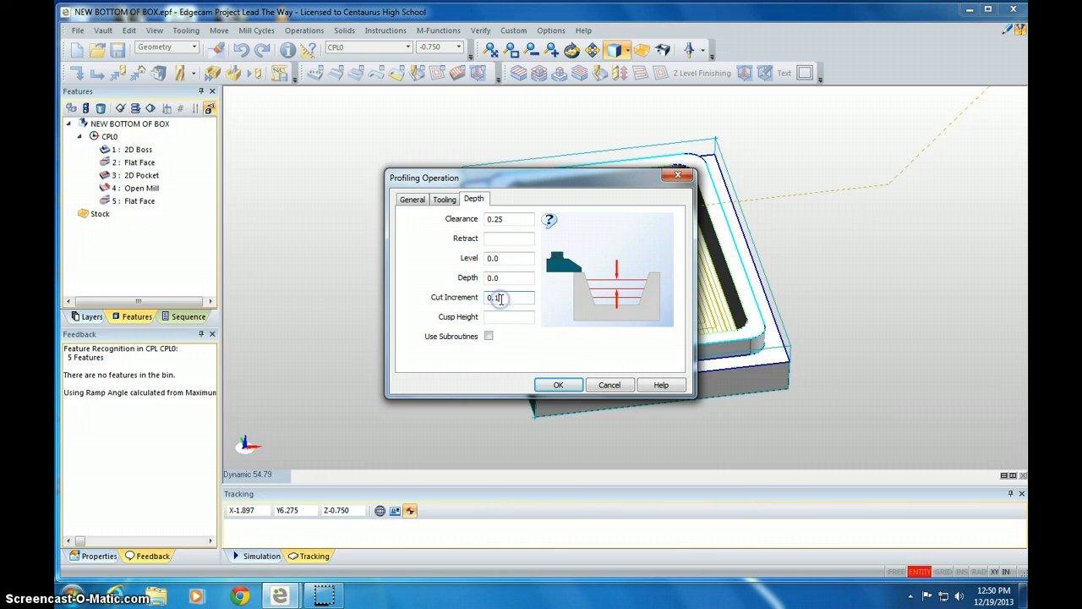
left_click(558, 385)
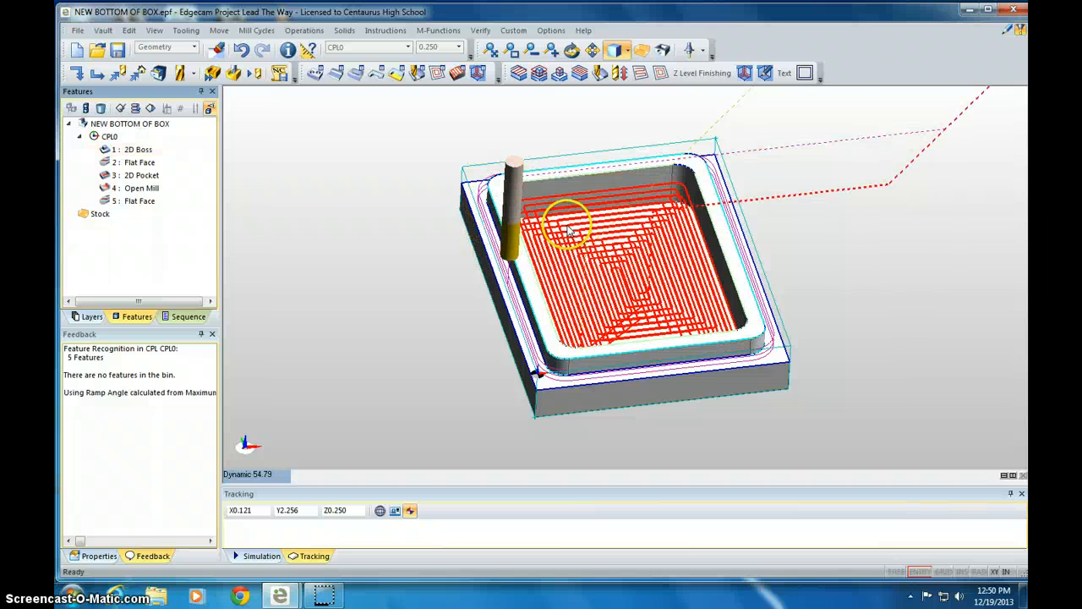
mouse_move(605, 254)
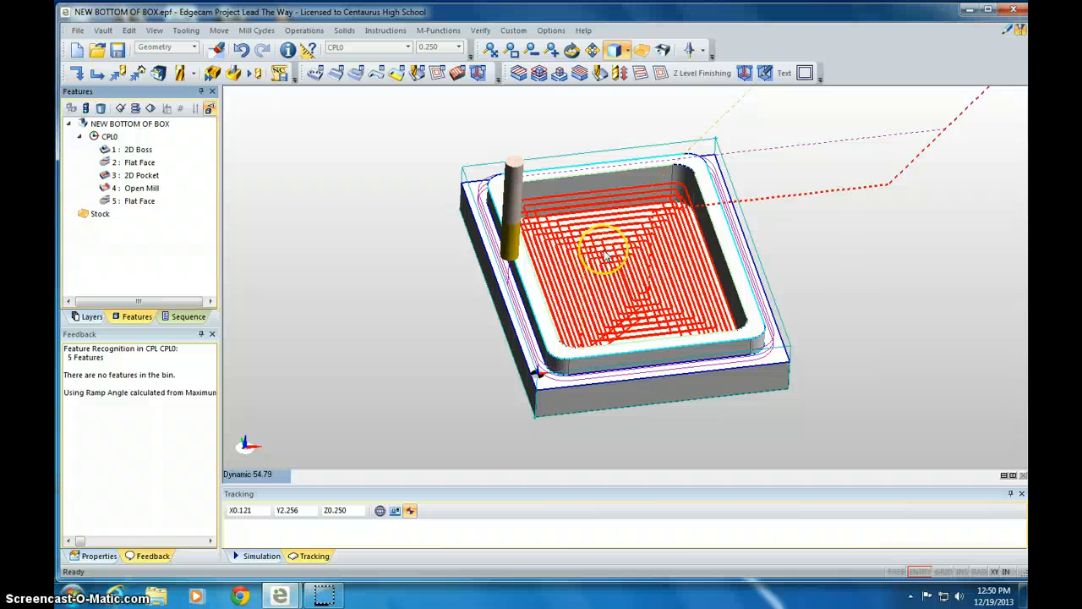
mouse_move(609, 258)
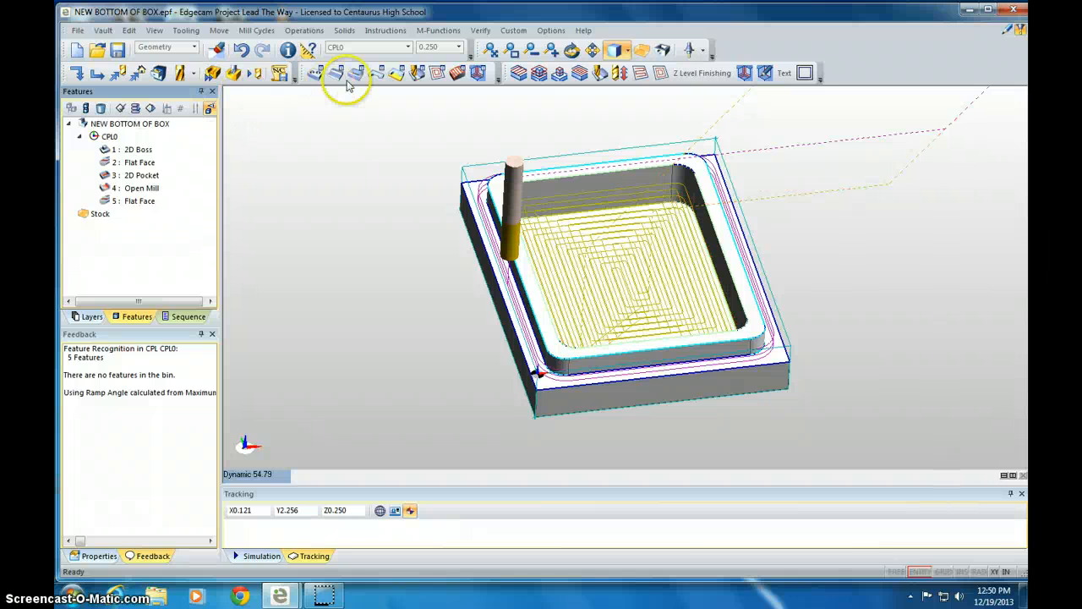
mouse_move(395, 74)
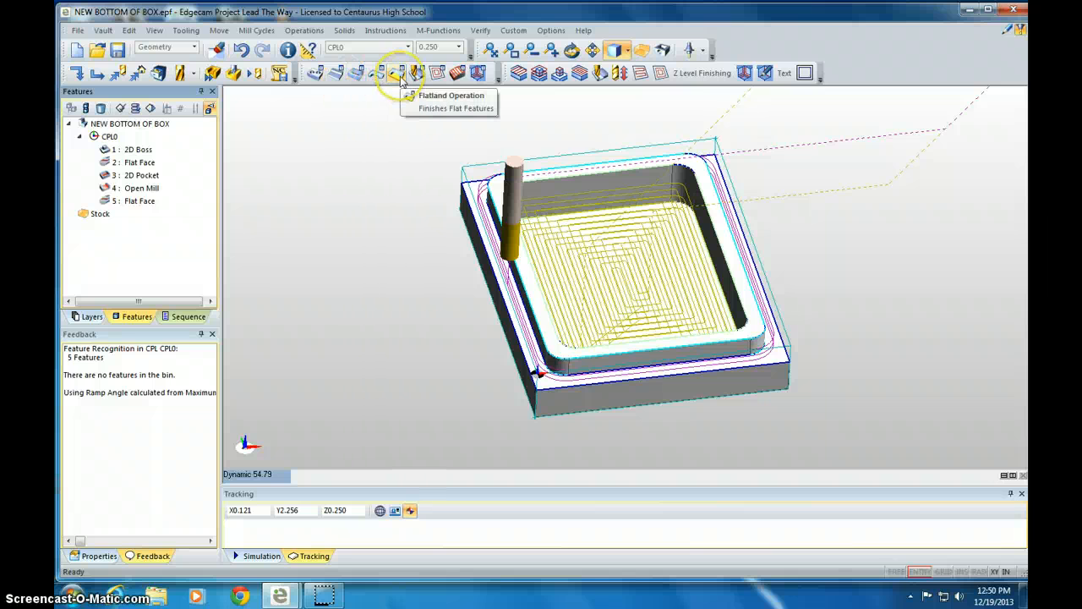
Machine the second Flat Face with a flatland operation at 50% stepover
left_click(398, 73)
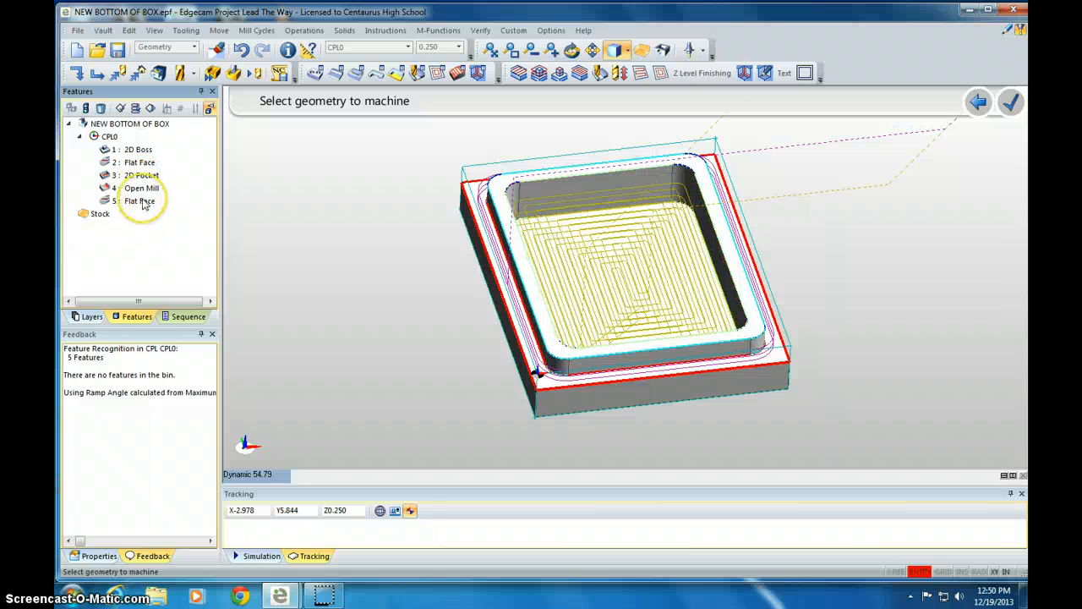
left_click(139, 201)
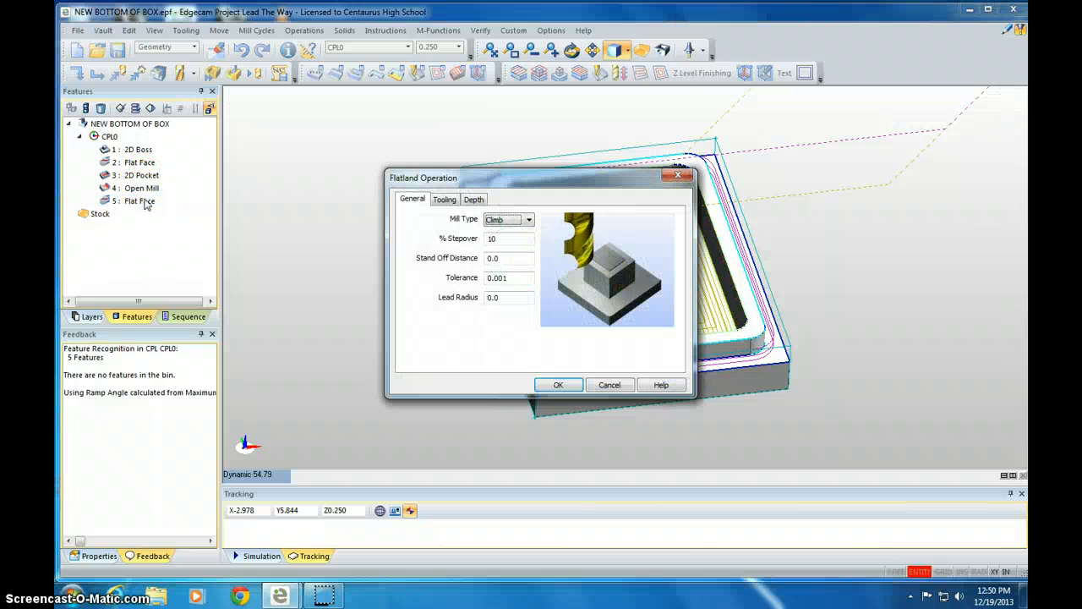
left_click(507, 238)
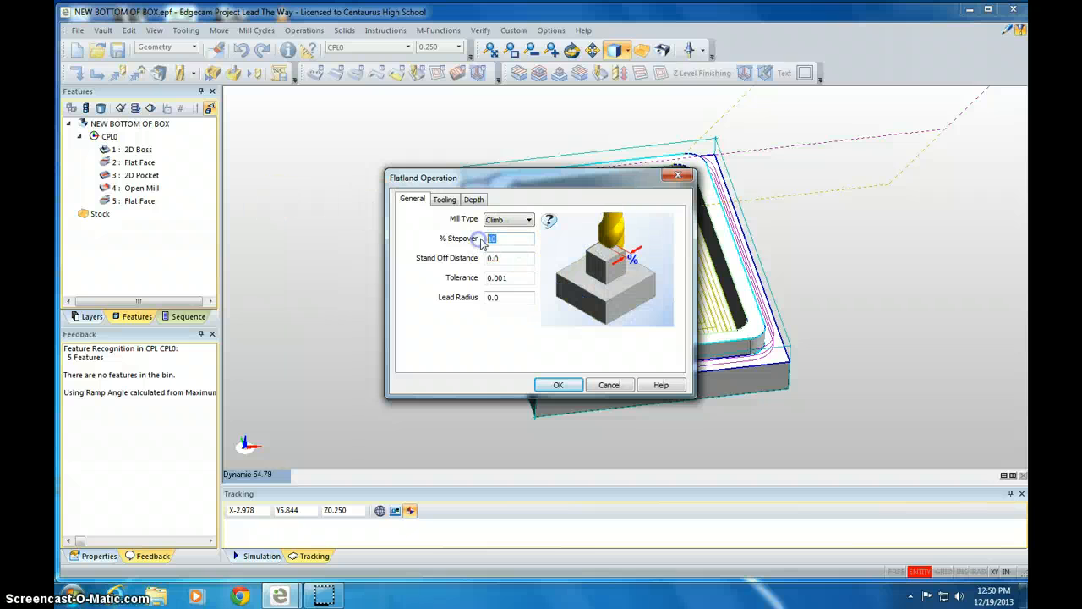
type("50")
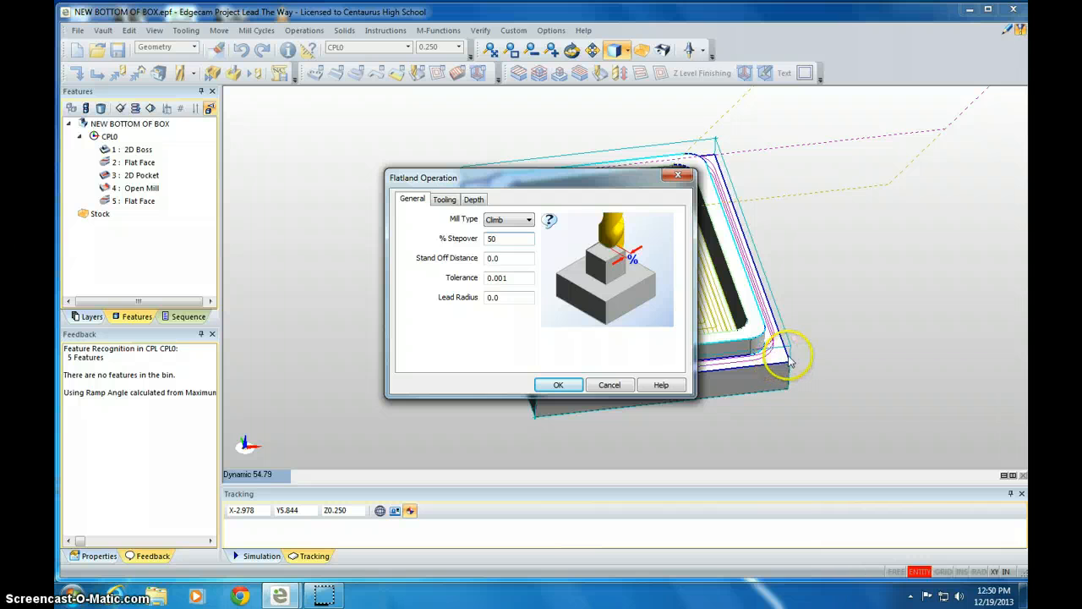
mouse_move(783, 351)
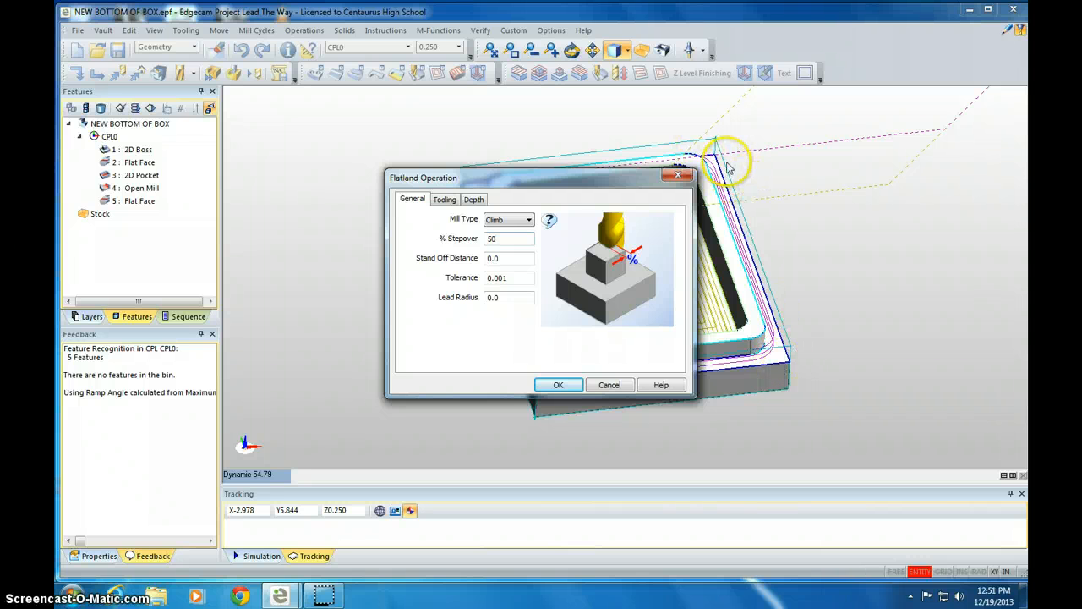
left_click(444, 199)
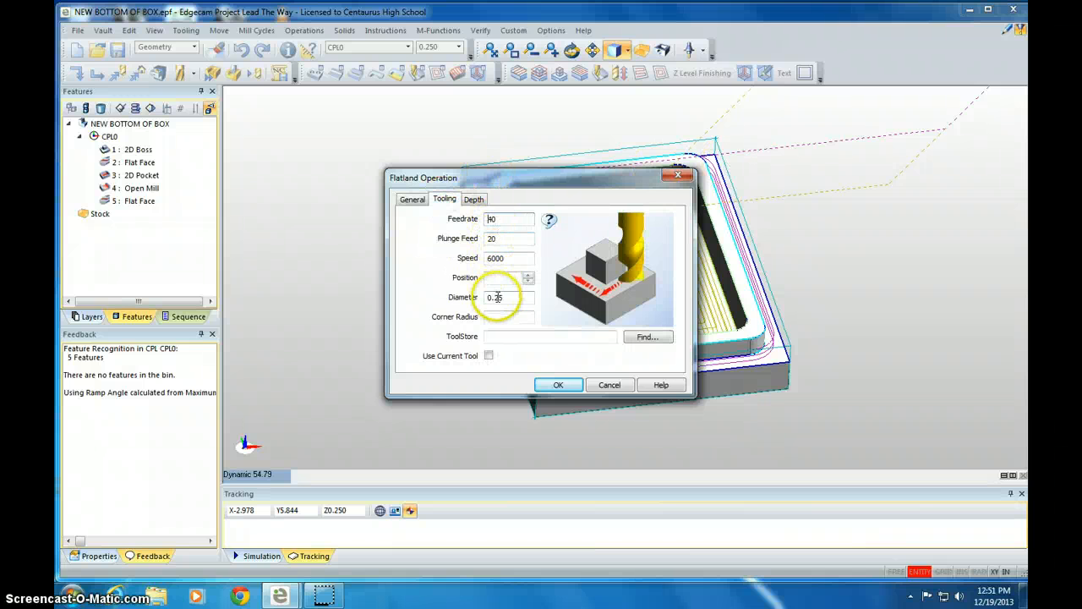
left_click(474, 199)
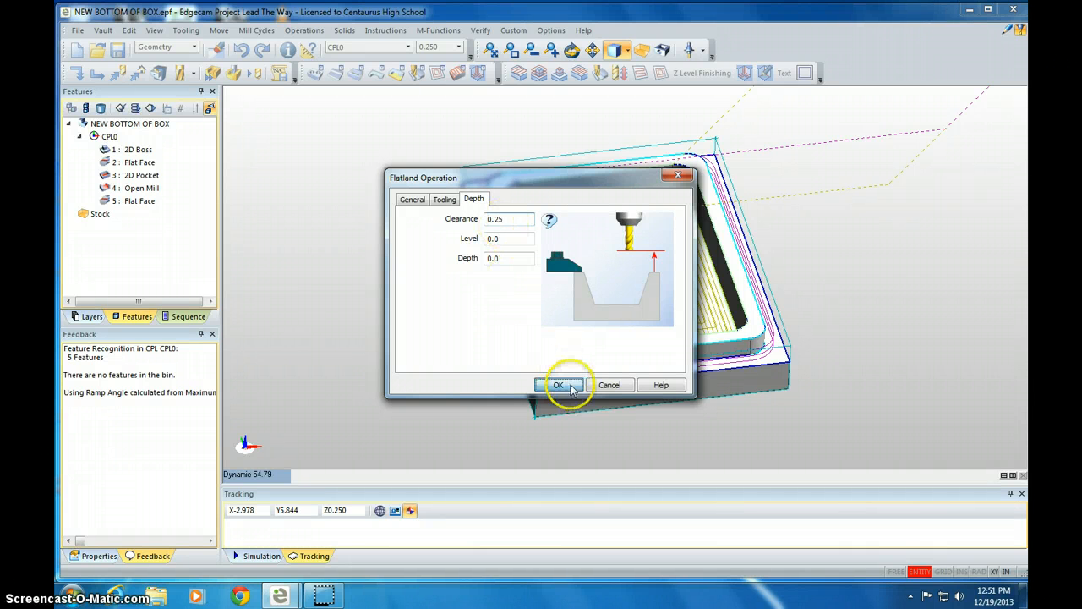
left_click(557, 385)
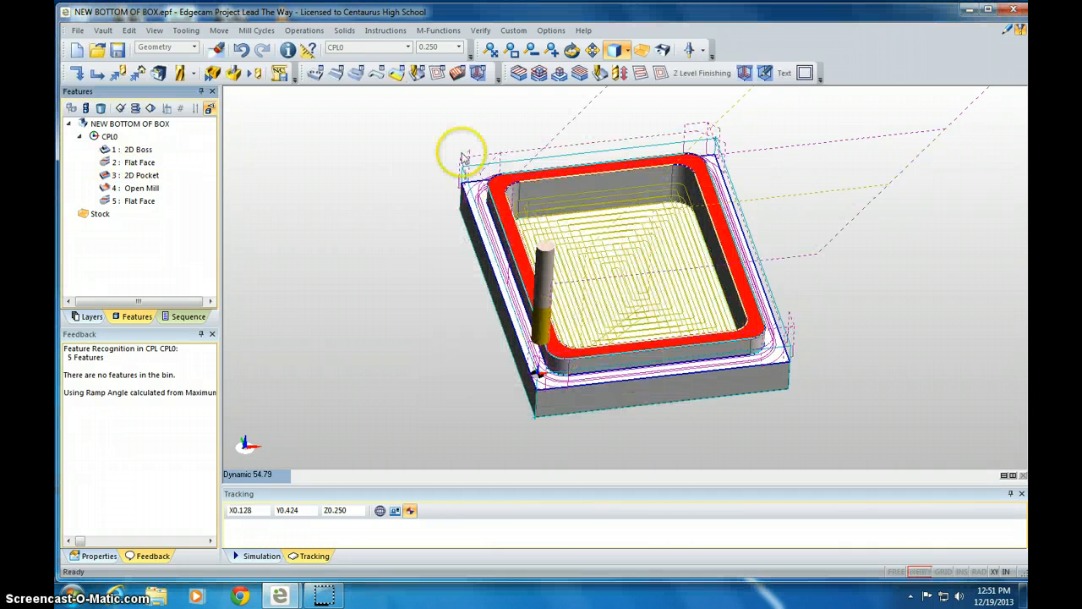
mouse_move(235, 73)
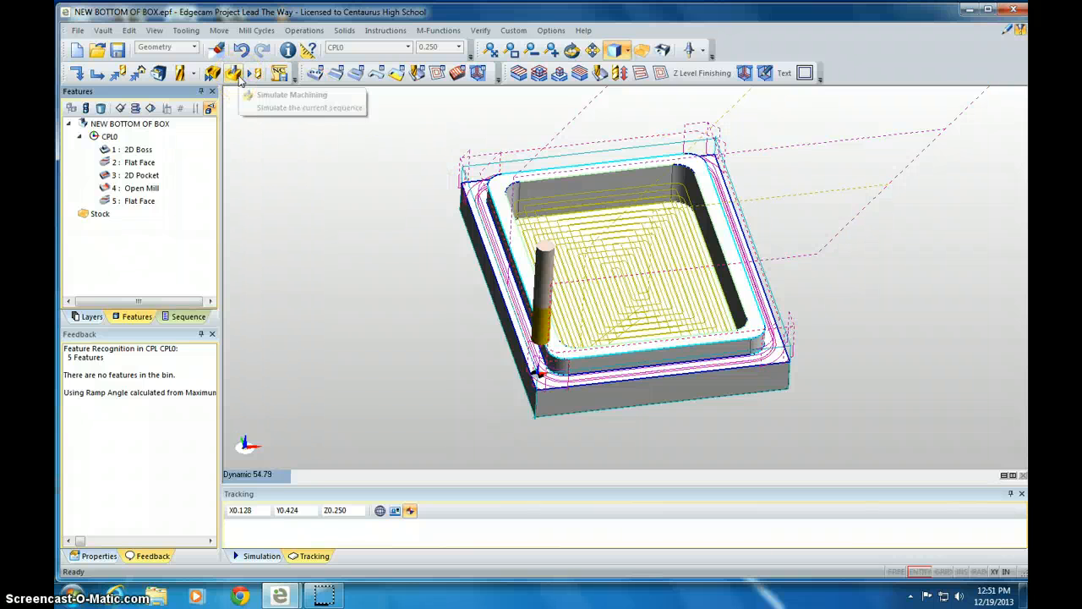
Run the Simulator through the roughing, profiling and flatland operations to the end
left_click(234, 73)
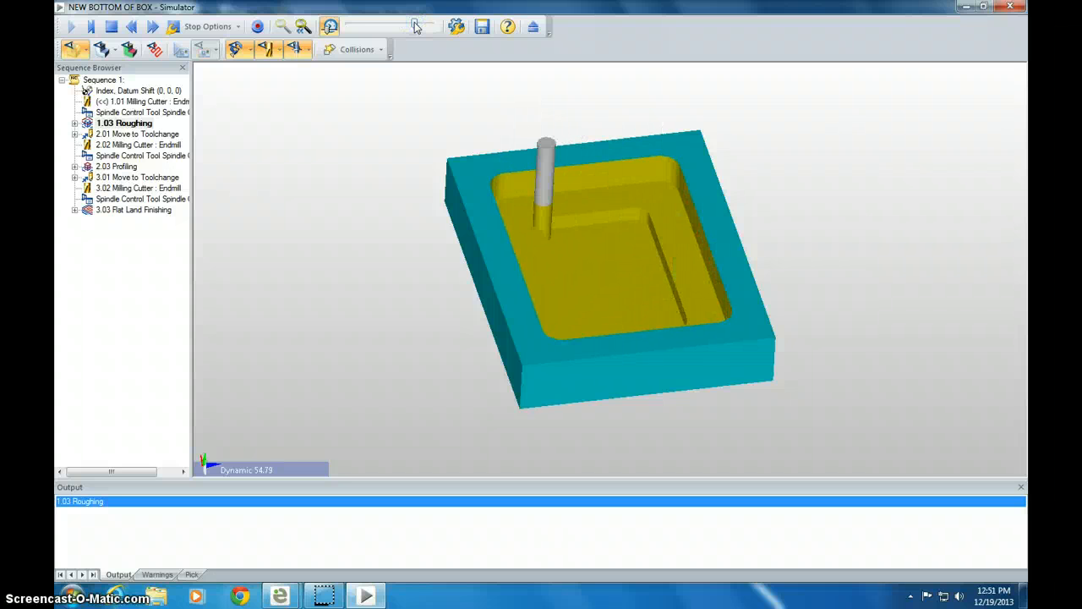
left_click(72, 26)
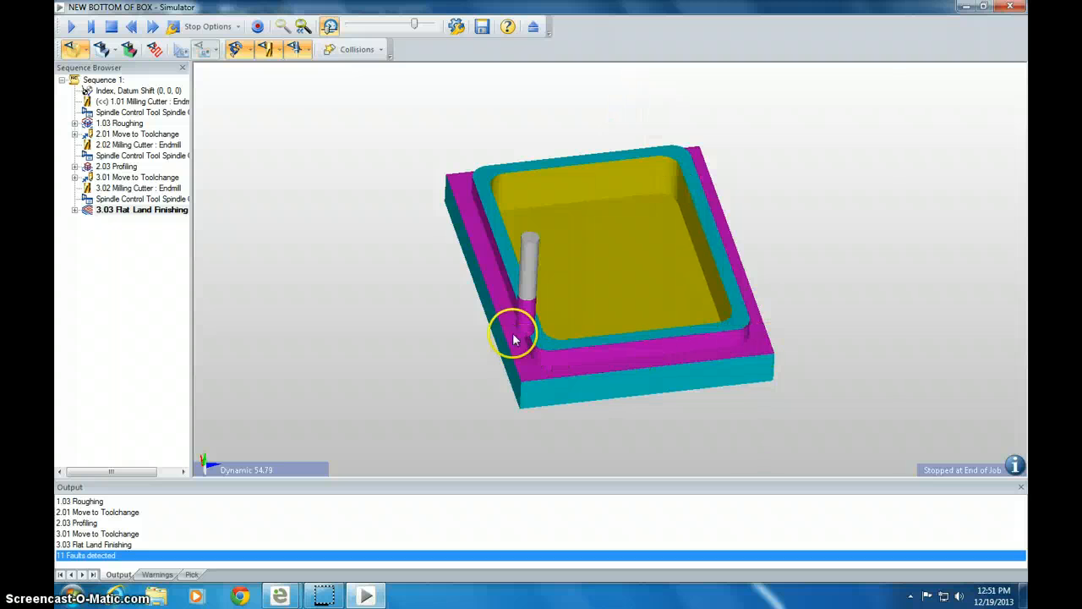
mouse_move(520, 324)
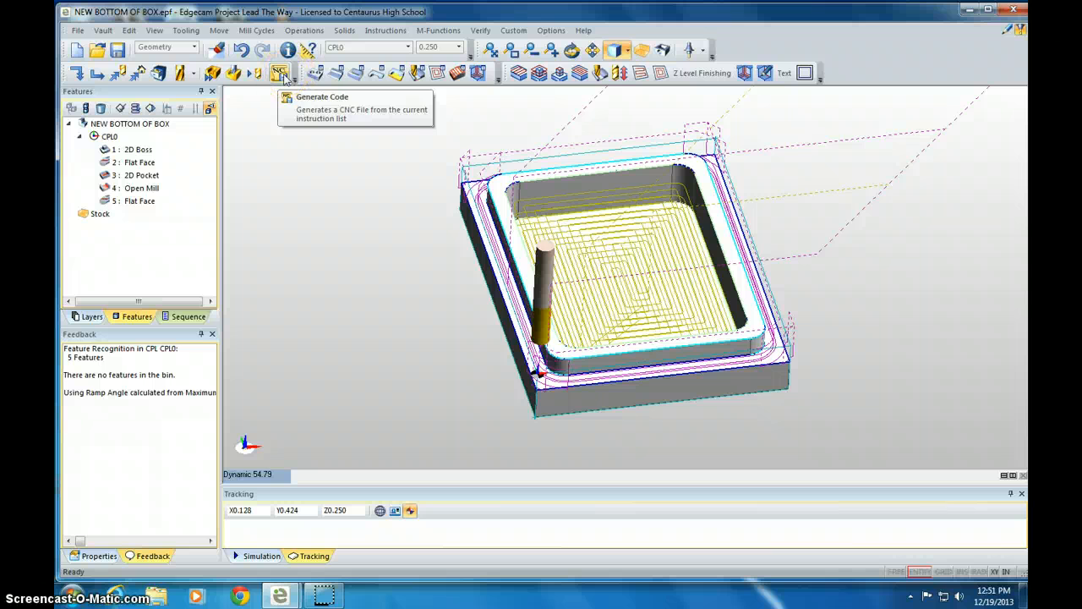
Generate CNC code with programmer name 'Mr. Thomas' and open it in the editor
left_click(279, 72)
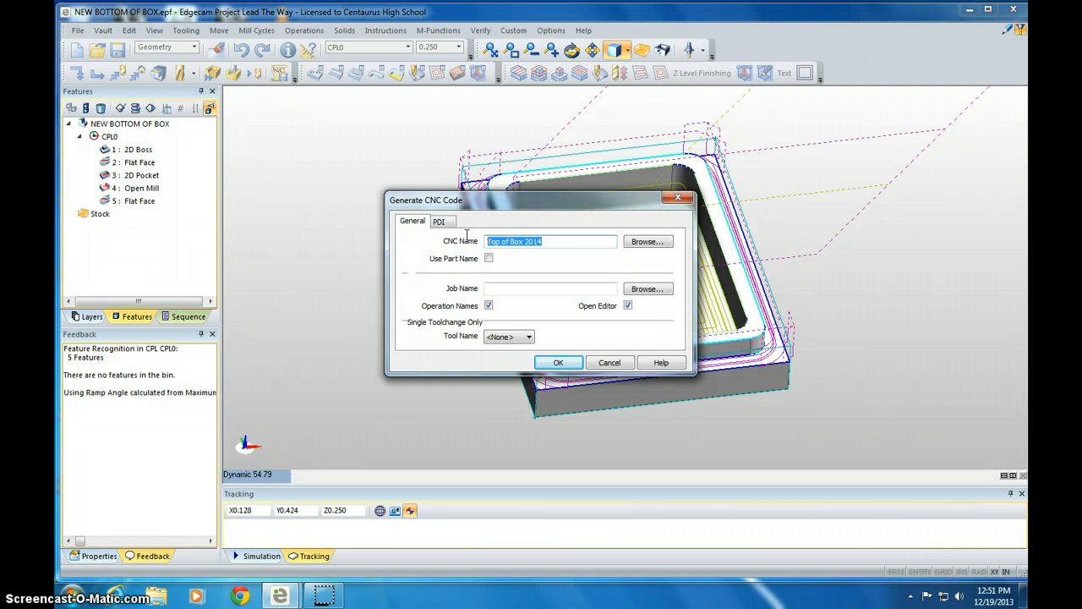
type("Mr. Thomas")
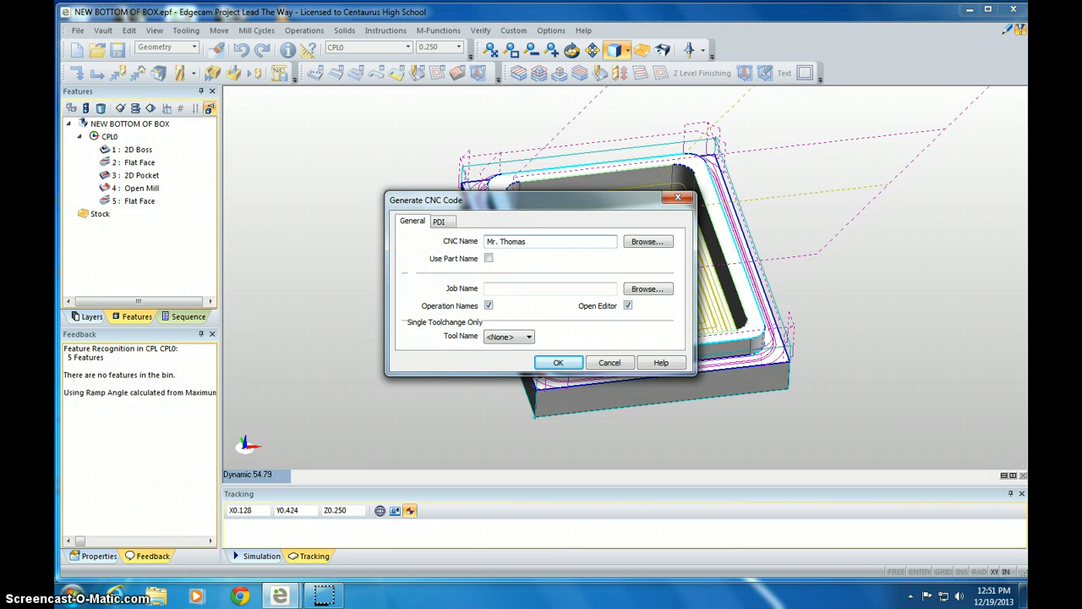
left_click(558, 362)
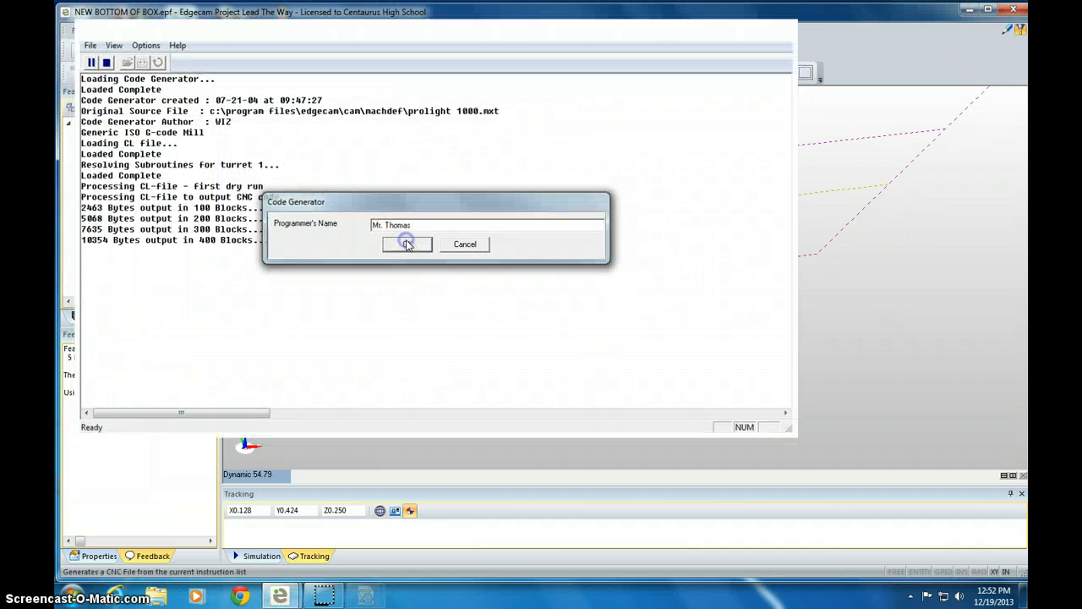
left_click(406, 245)
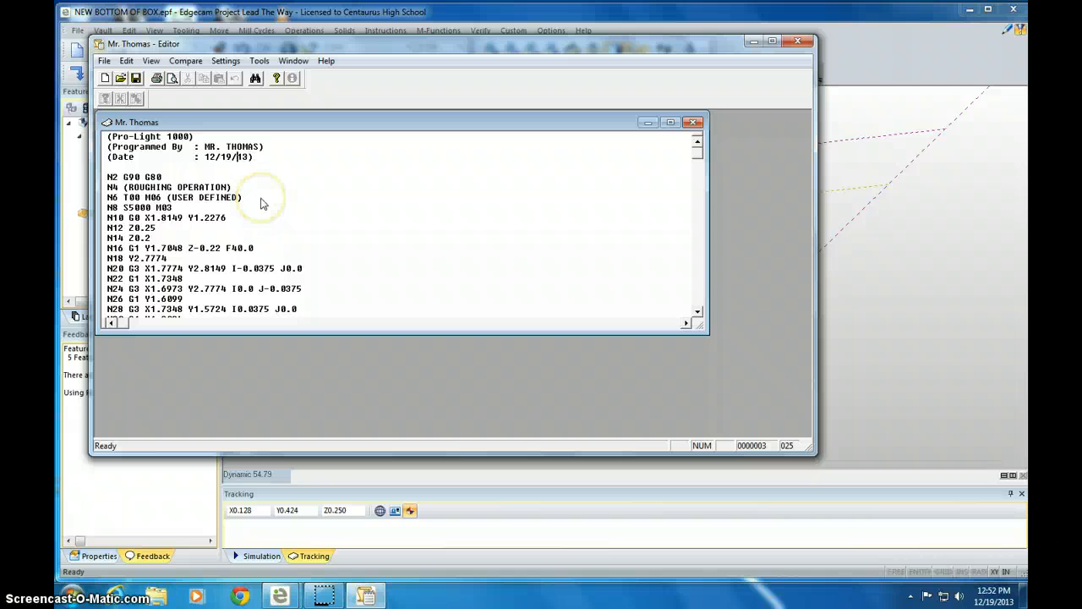
mouse_move(255, 203)
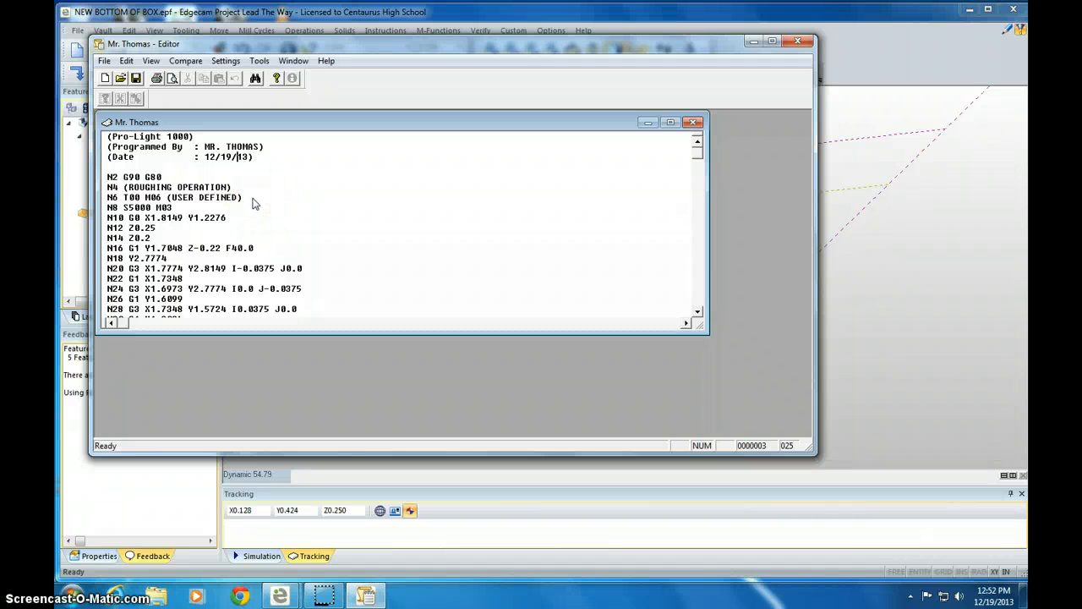
Edit a value in the program and scroll down to the N820 M02 end line
double_click(214, 197)
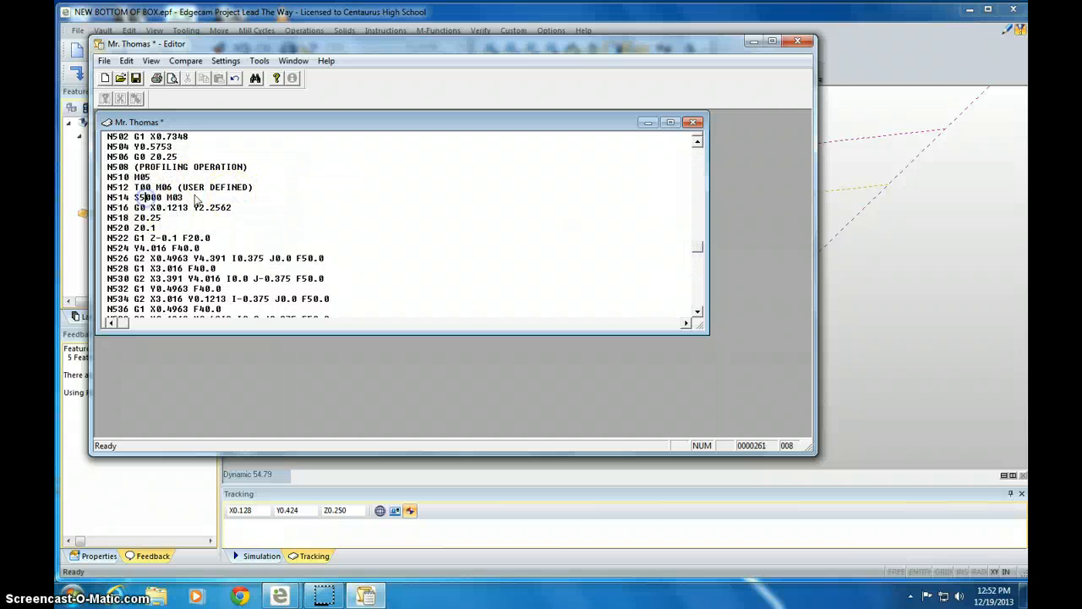
left_click_drag(114, 177, 169, 197)
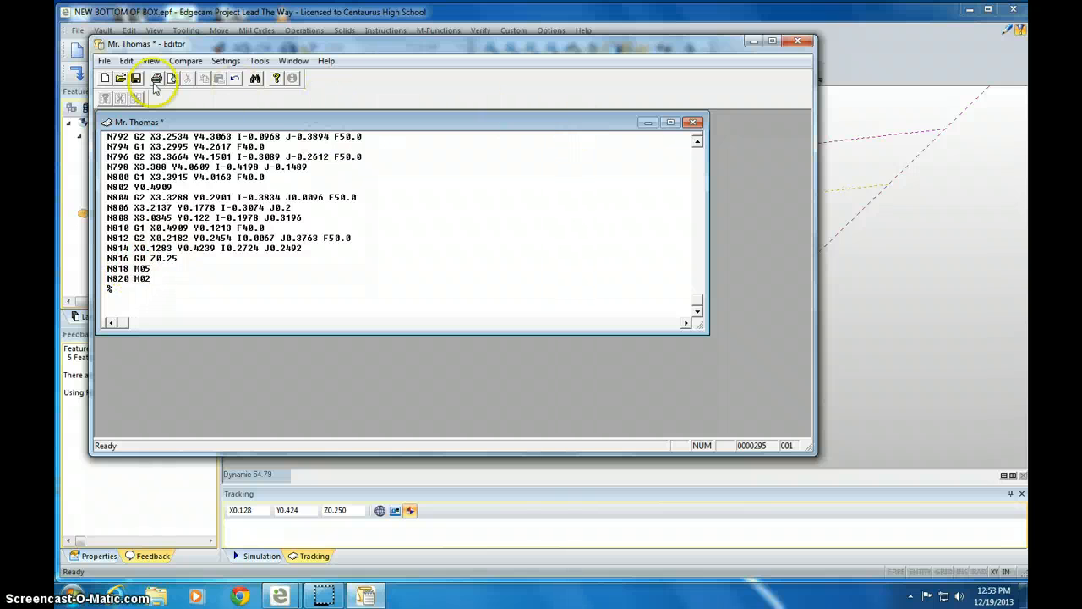
Save the program as text file 'NC code bottom' via File > Save As
left_click(103, 60)
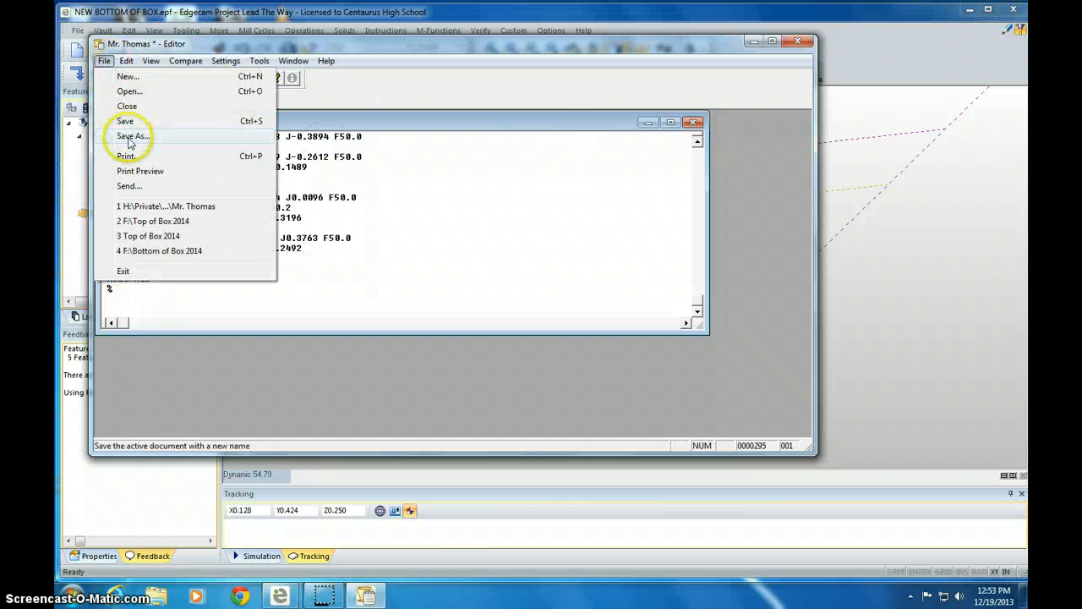
left_click(132, 136)
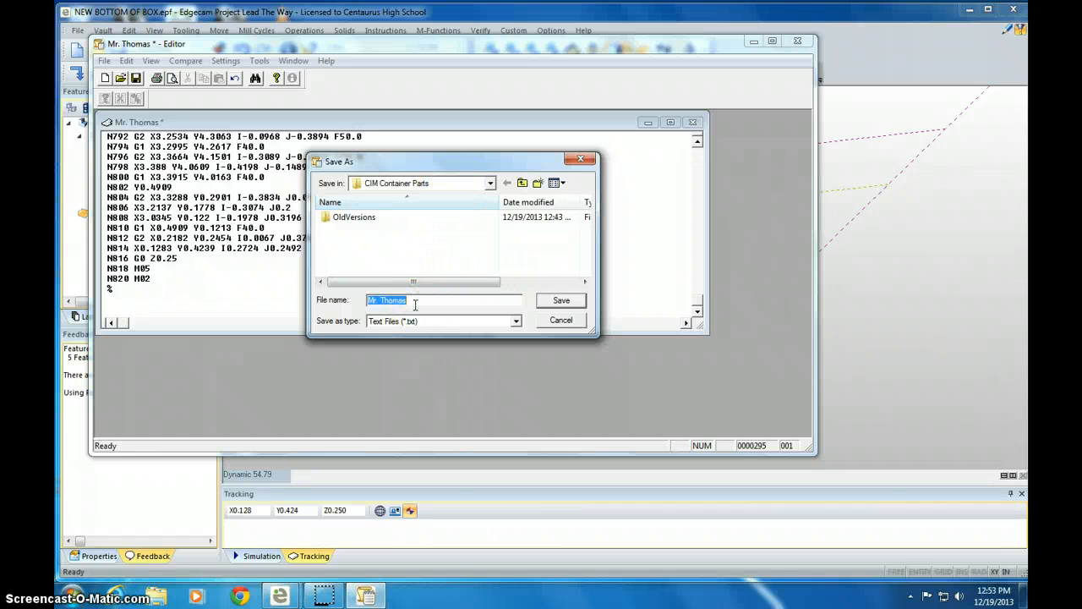
type("NC")
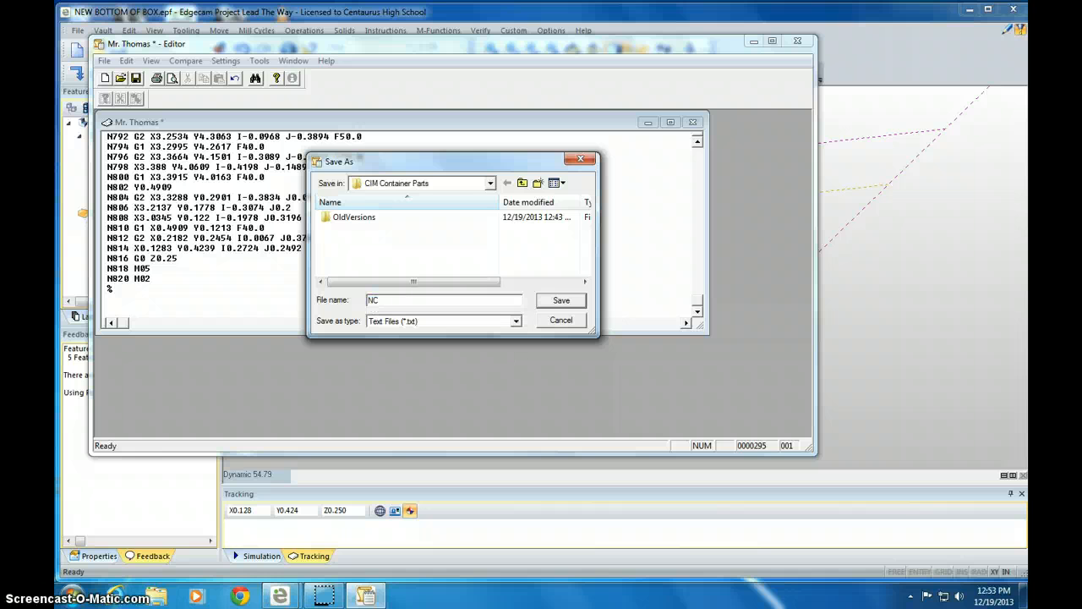
type("code")
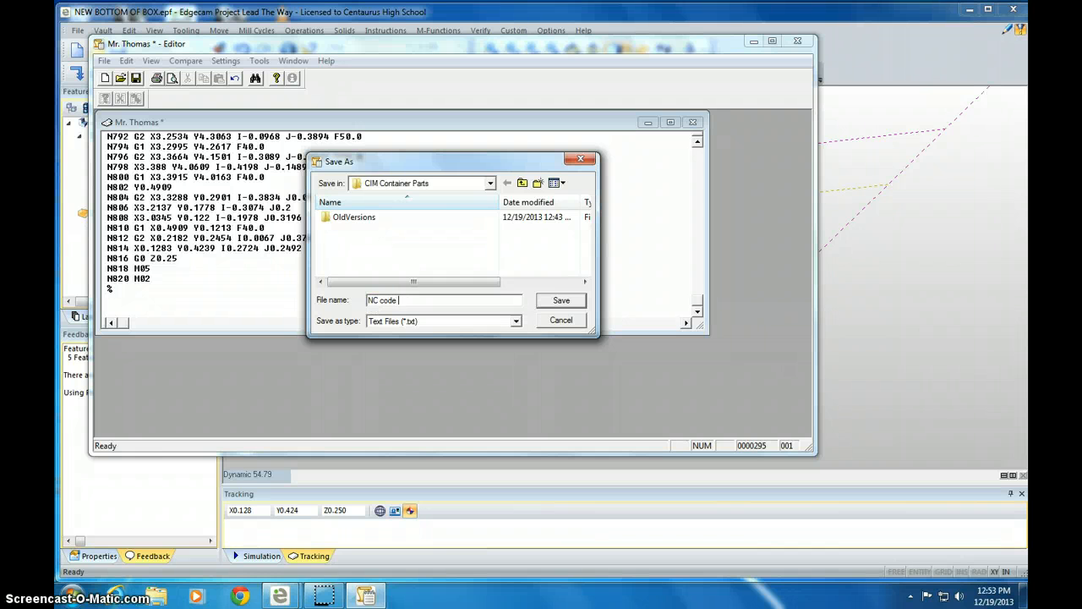
type("bottom")
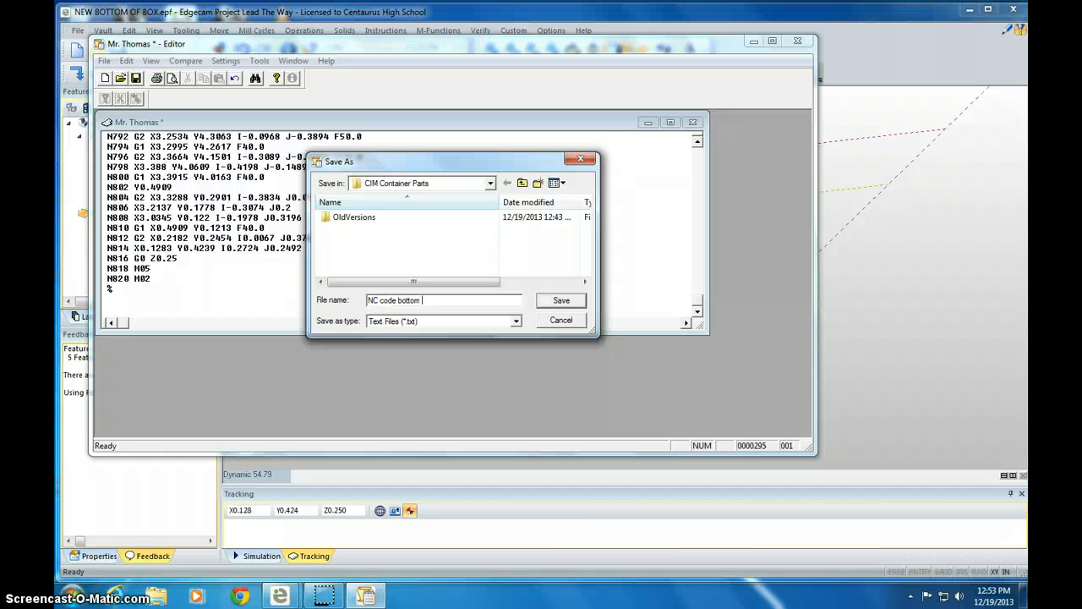